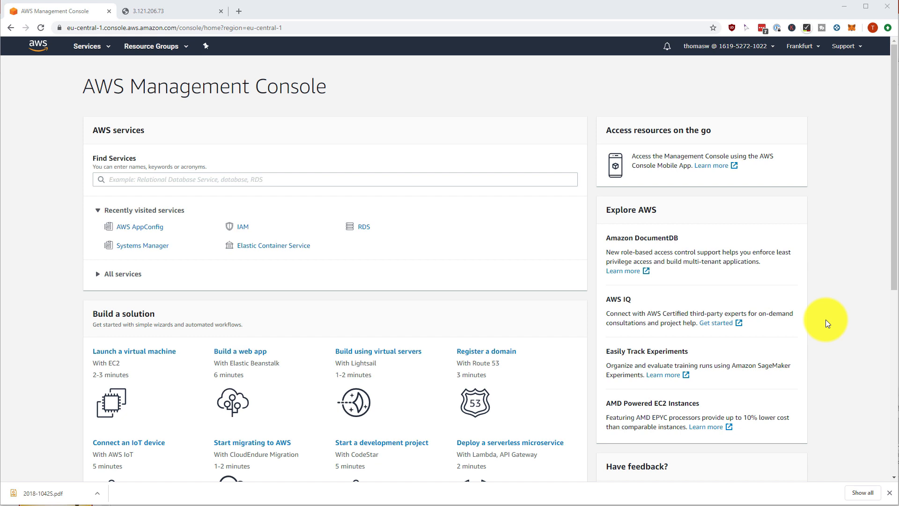
{"action": "mouse_move", "coordinate": [808, 331]}
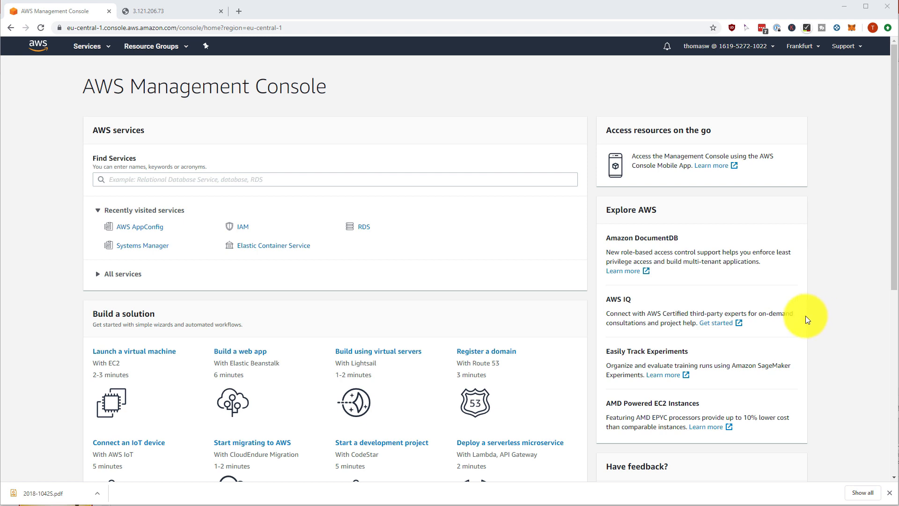
{"action": "mouse_move", "coordinate": [479, 267]}
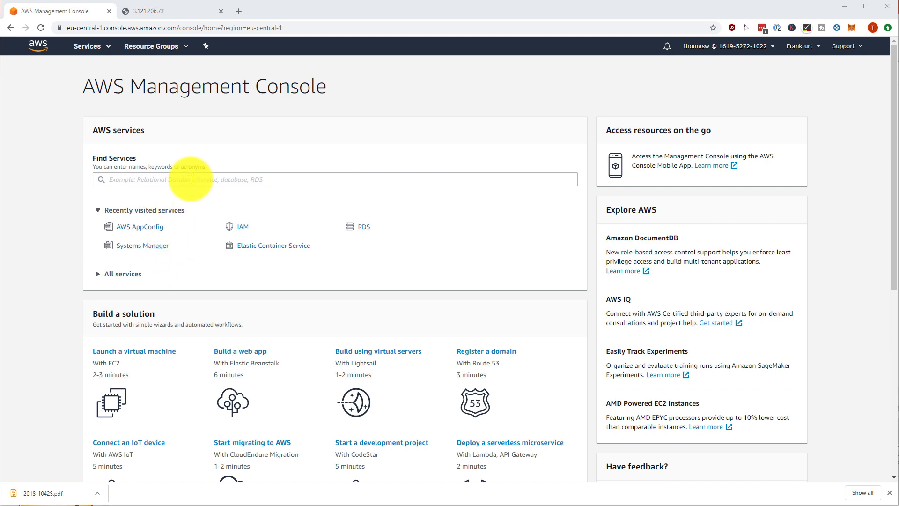
Find Systems Manager via 'sys' search and go to its Parameter Store.
{"action": "type", "text": "sys"}
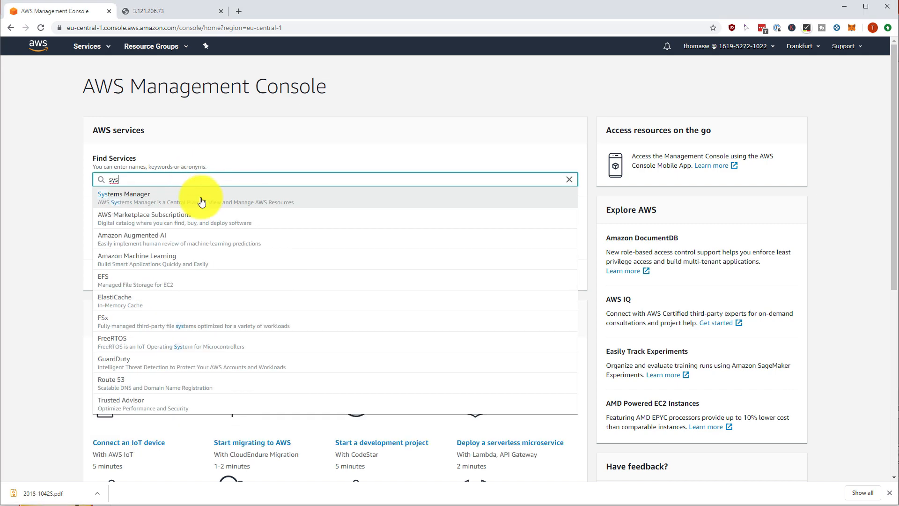
{"action": "left_click", "coordinate": [123, 193]}
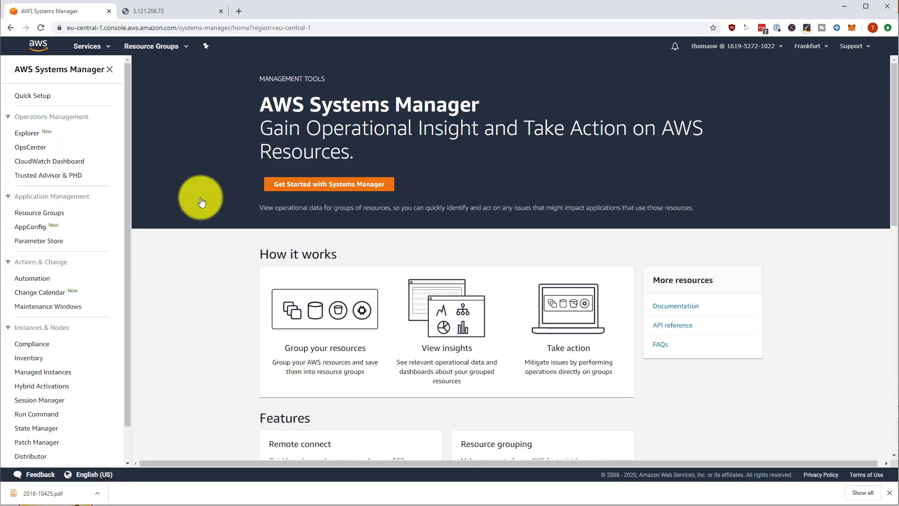
{"action": "mouse_move", "coordinate": [615, 271]}
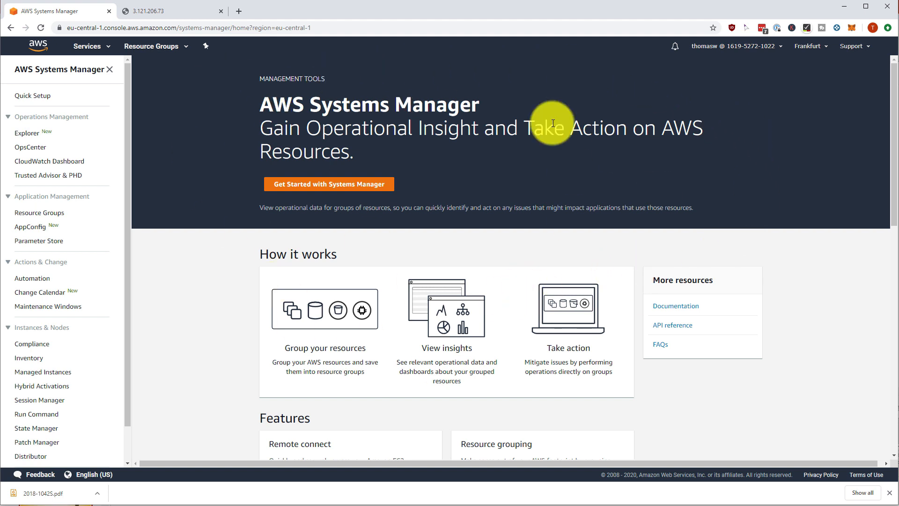
{"action": "mouse_move", "coordinate": [491, 204]}
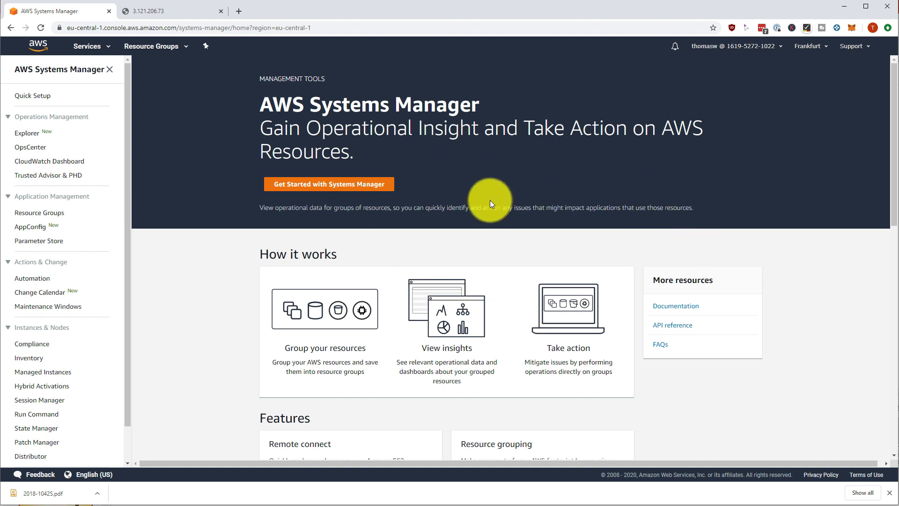
{"action": "mouse_move", "coordinate": [680, 425]}
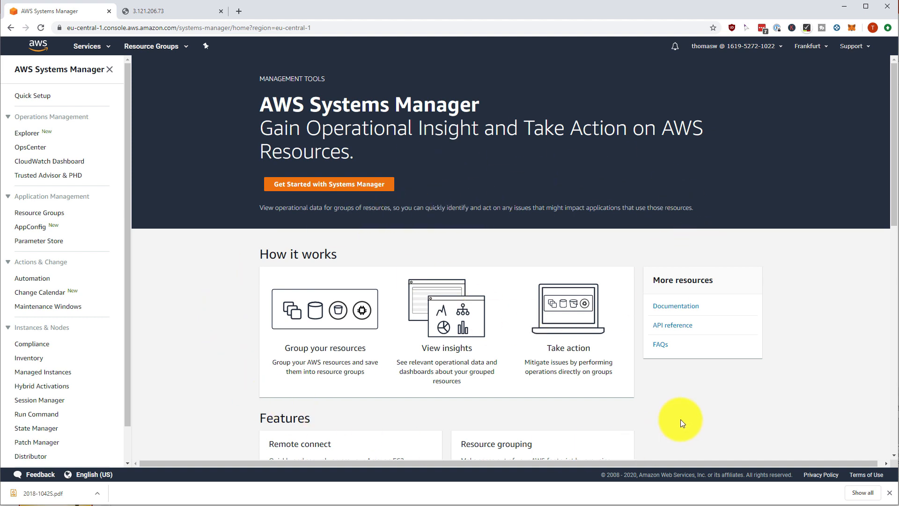
{"action": "mouse_move", "coordinate": [677, 421]}
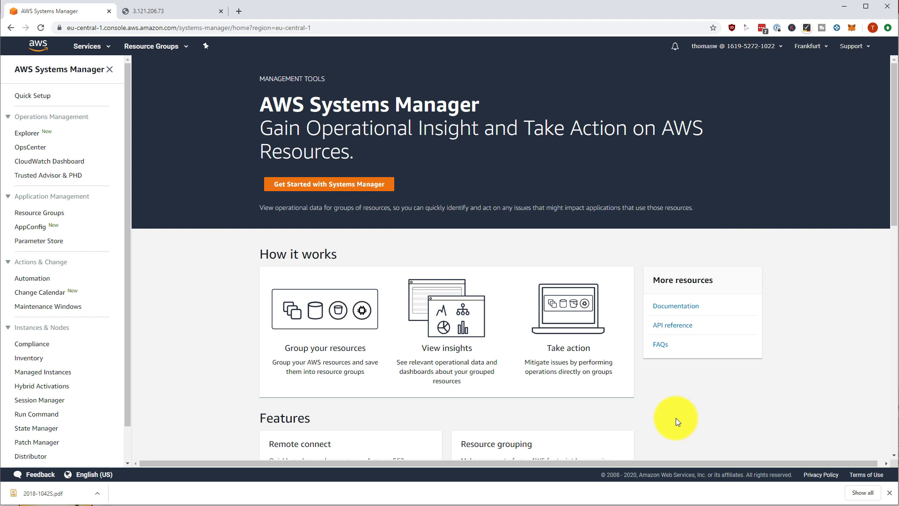
{"action": "mouse_move", "coordinate": [101, 273]}
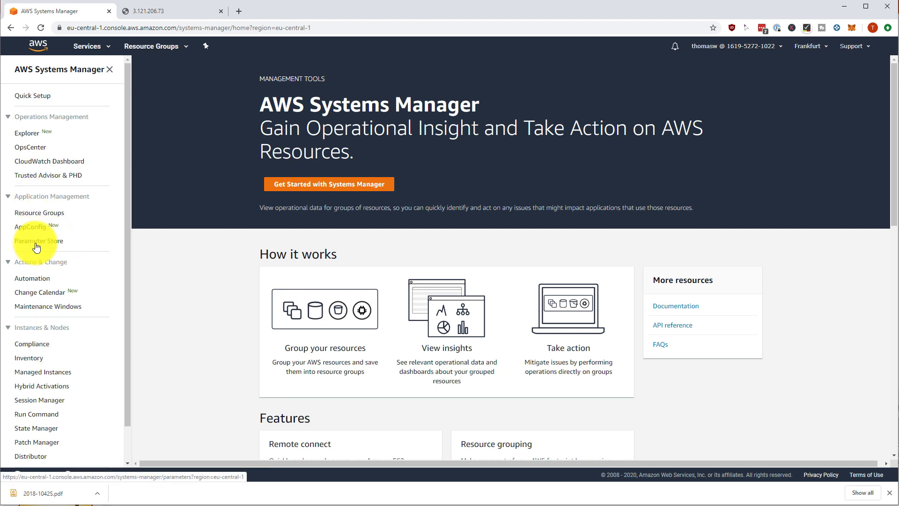
{"action": "left_click", "coordinate": [37, 240]}
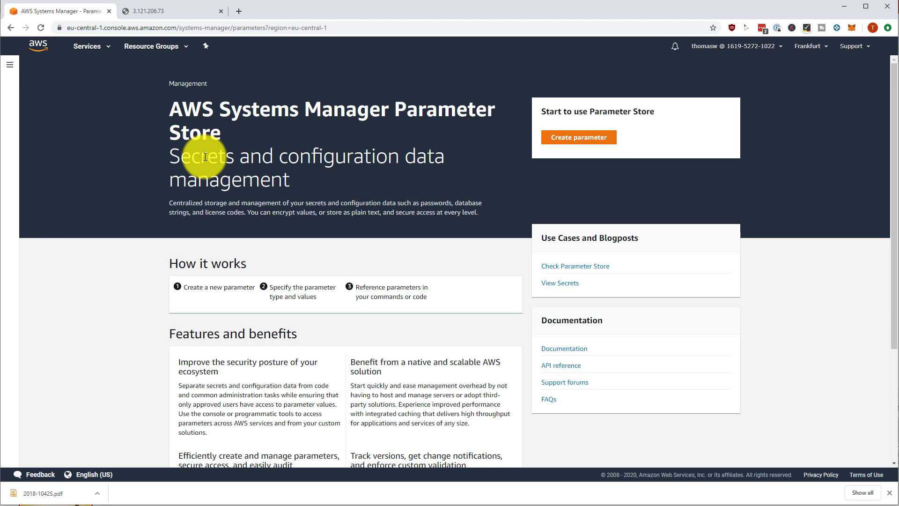
{"action": "mouse_move", "coordinate": [253, 159]}
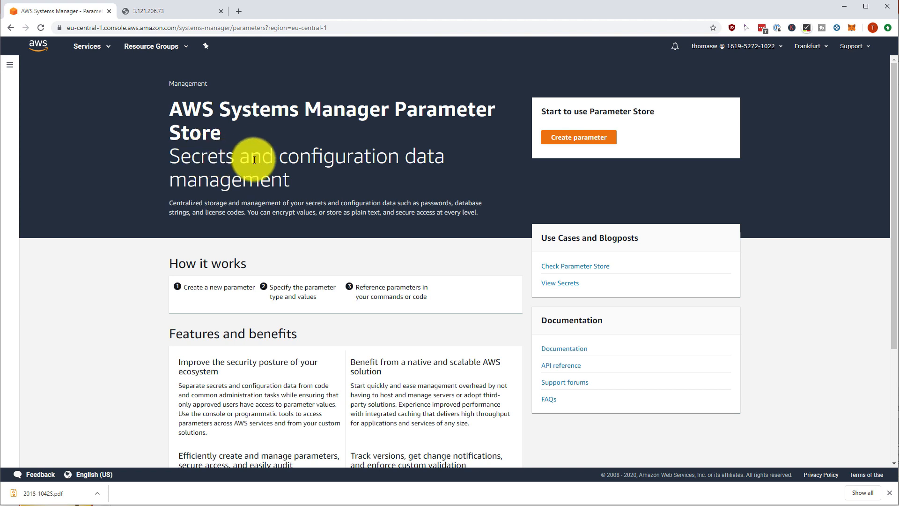
Start a new parameter named dev-db-password described as 'Credentials for the Dev Database'.
{"action": "left_click", "coordinate": [579, 137]}
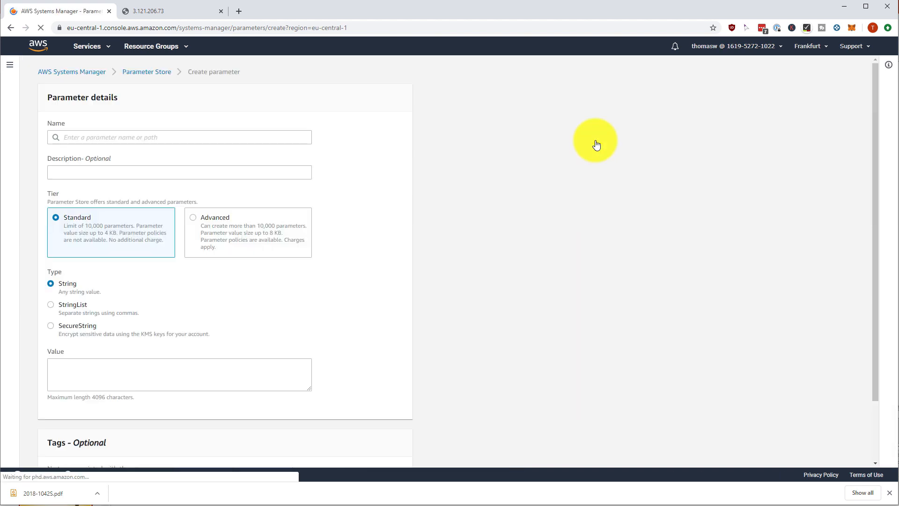
{"action": "left_click", "coordinate": [179, 137]}
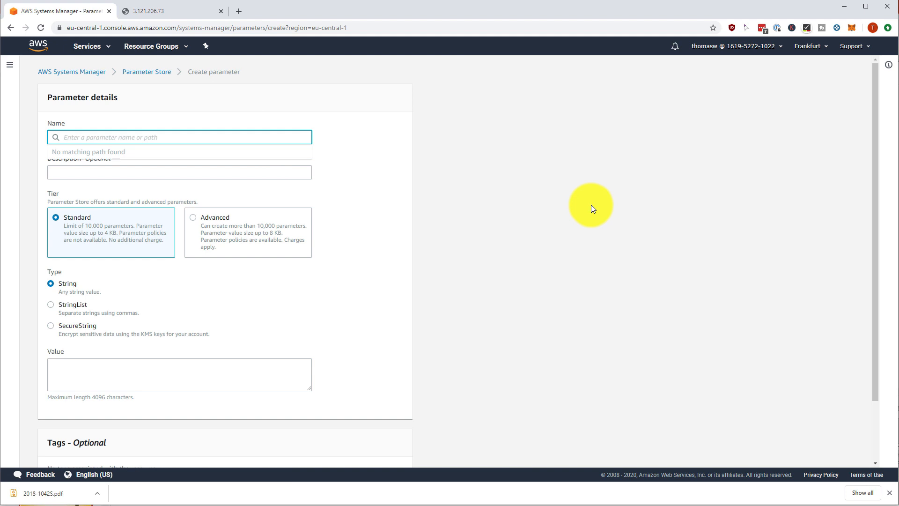
{"action": "type", "text": "dev-"}
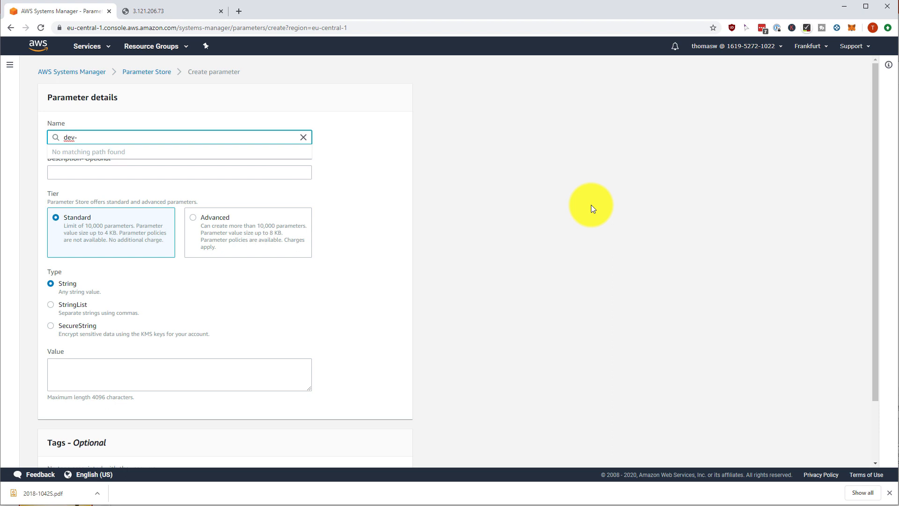
{"action": "type", "text": "db-"}
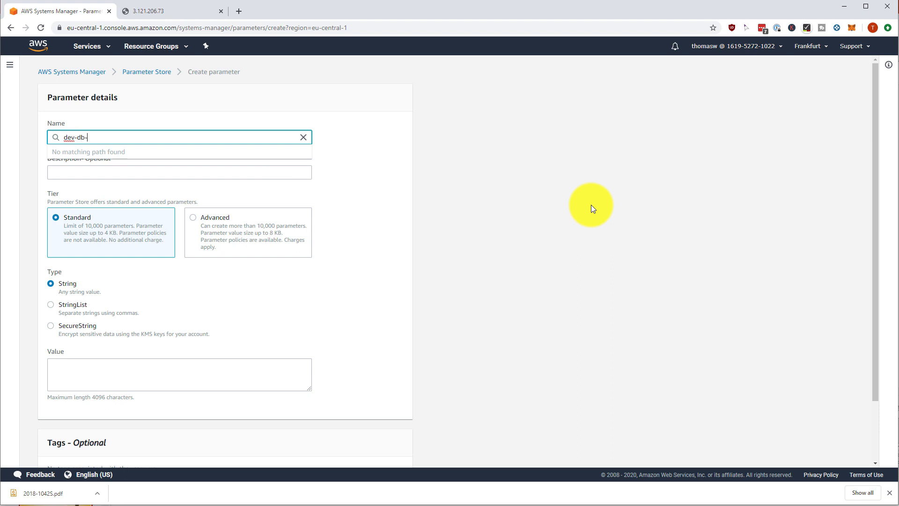
{"action": "type", "text": "password"}
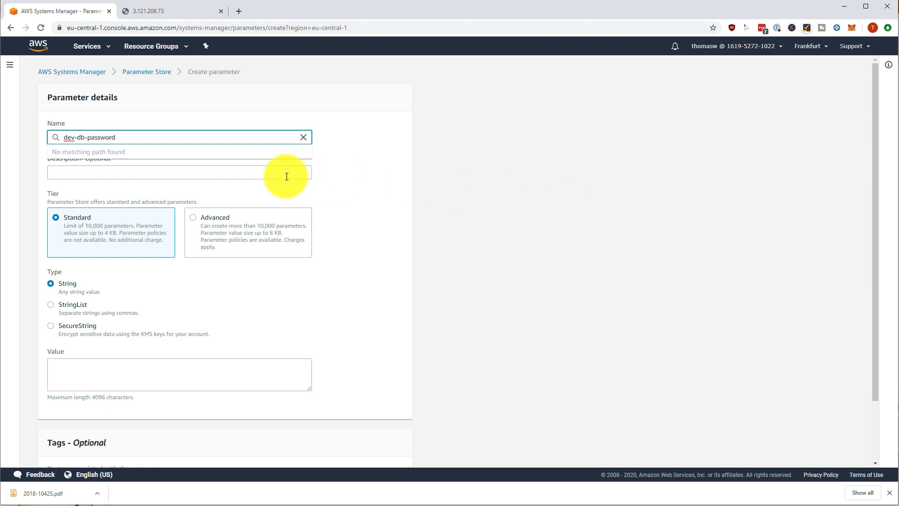
{"action": "left_click", "coordinate": [180, 173]}
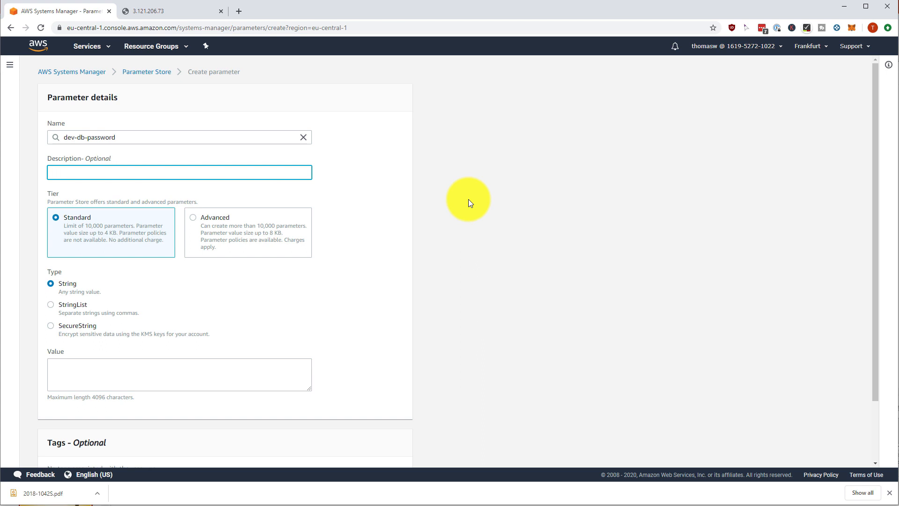
{"action": "type", "text": "Credentials"}
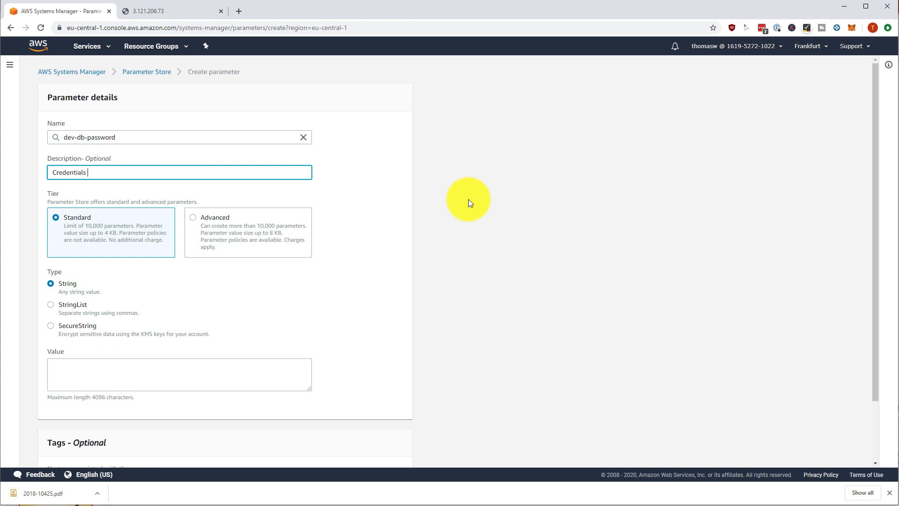
{"action": "type", "text": "for the Dev Database"}
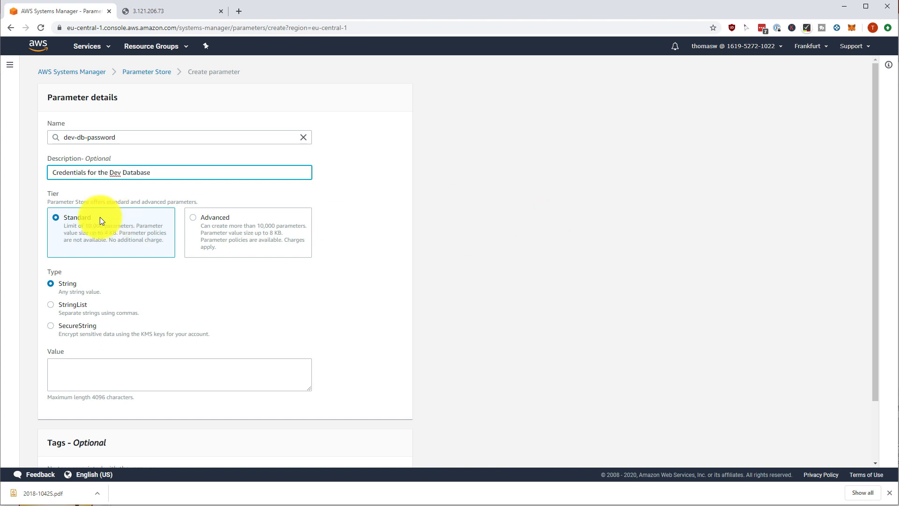
Make it an encrypted SecureString with the default KMS key and create the parameter.
{"action": "scroll", "scroll_direction": "down", "scroll_amount": 3}
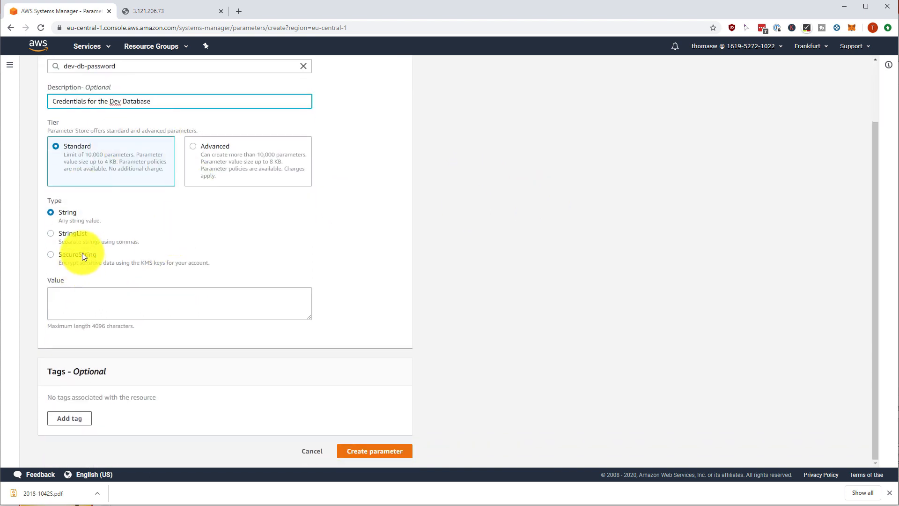
{"action": "left_click", "coordinate": [50, 255]}
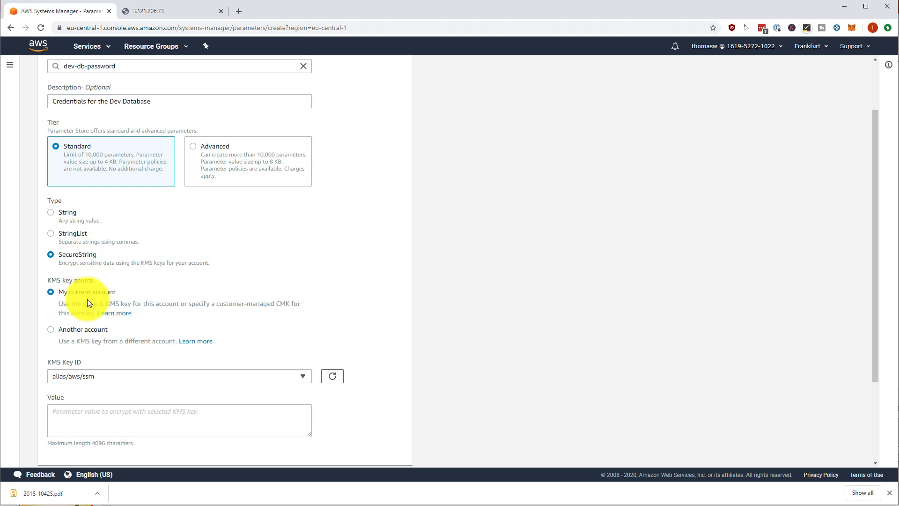
{"action": "mouse_move", "coordinate": [495, 292]}
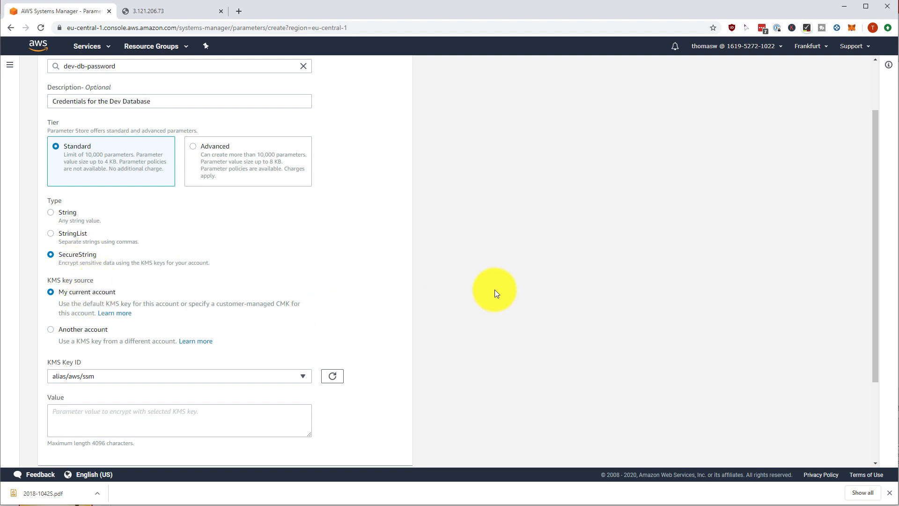
{"action": "scroll", "scroll_direction": "down", "scroll_amount": 3}
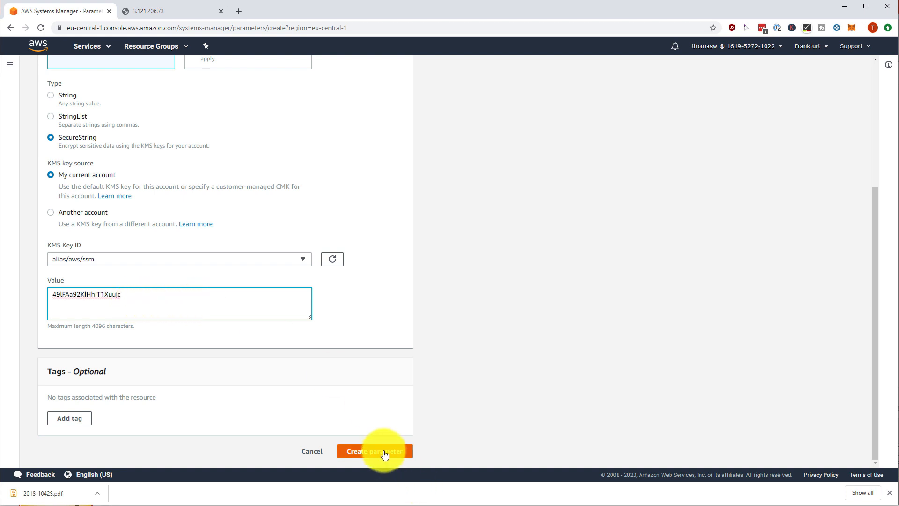
{"action": "left_click", "coordinate": [375, 450]}
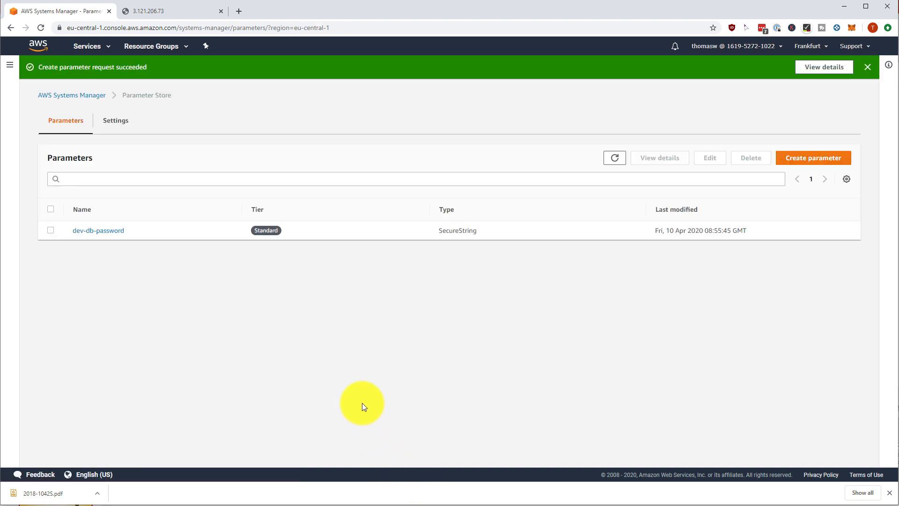
Dismiss the 'Create parameter request succeeded' banner above the parameter list.
{"action": "left_click", "coordinate": [865, 68]}
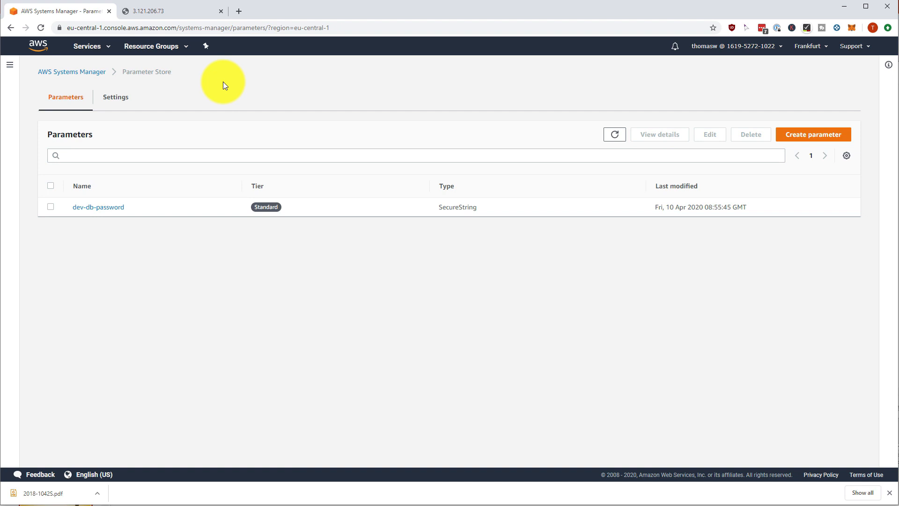
{"action": "mouse_move", "coordinate": [155, 204]}
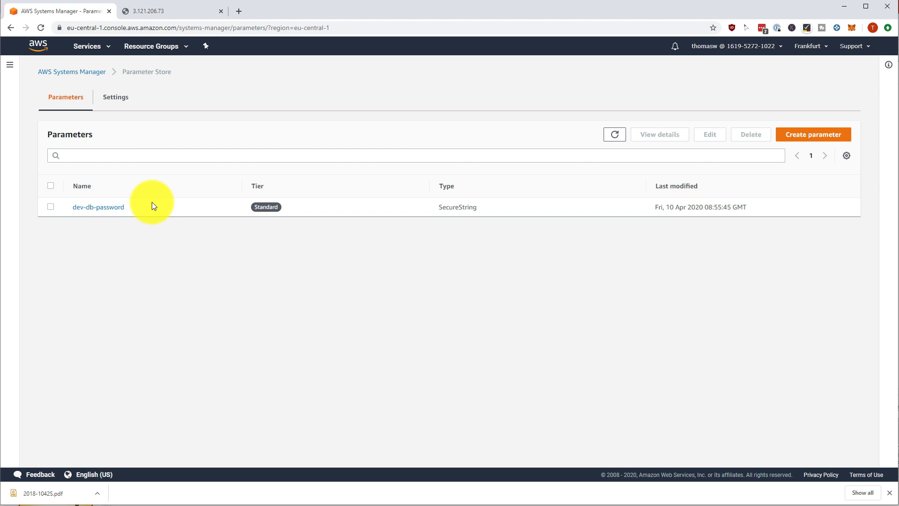
{"action": "mouse_move", "coordinate": [97, 52]}
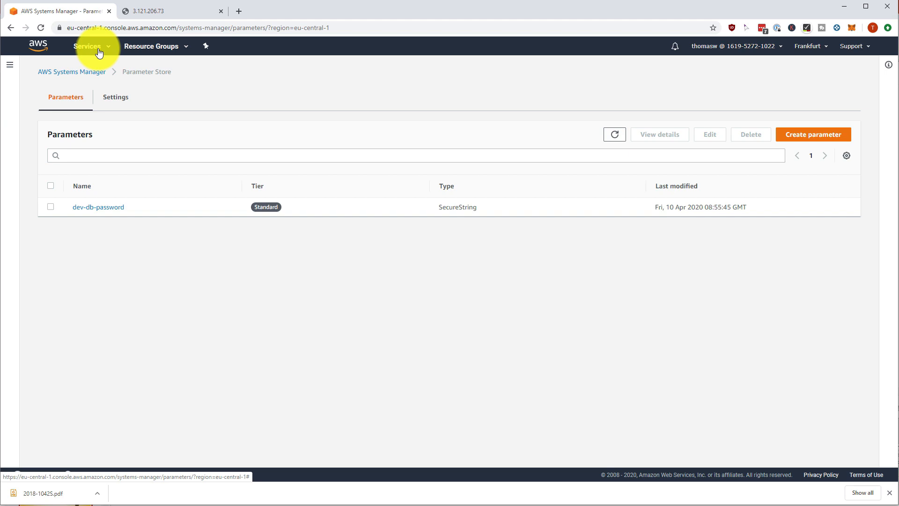
In ECS Task Definitions, create a new myphpcontainer revision copied from myphpcontainer:3.
{"action": "left_click", "coordinate": [87, 46]}
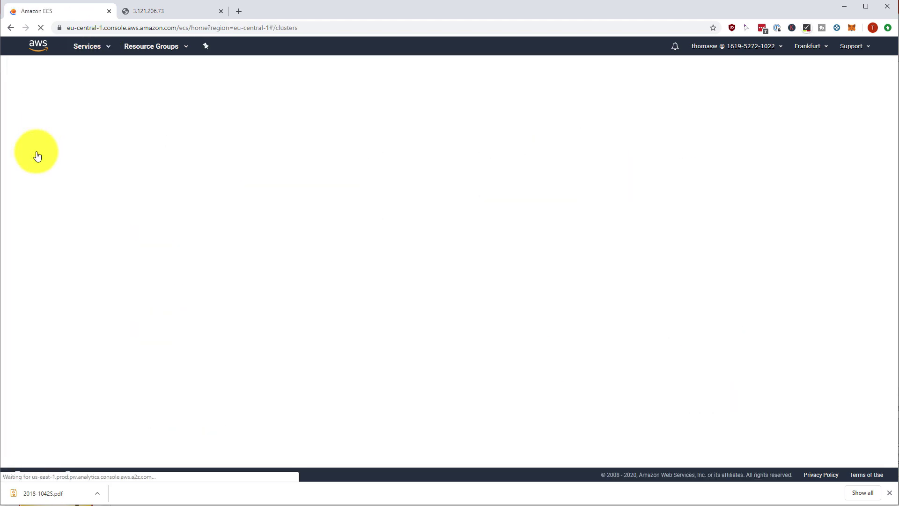
{"action": "left_click", "coordinate": [50, 100]}
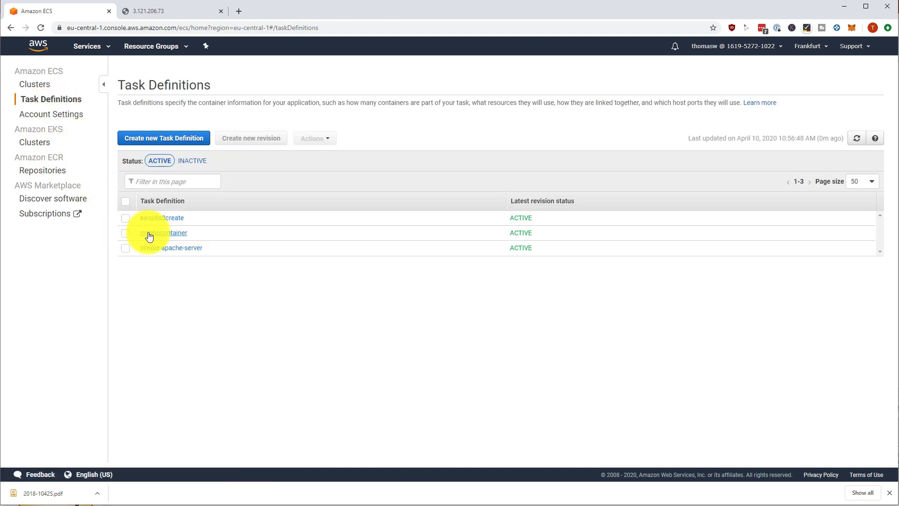
{"action": "left_click", "coordinate": [164, 232]}
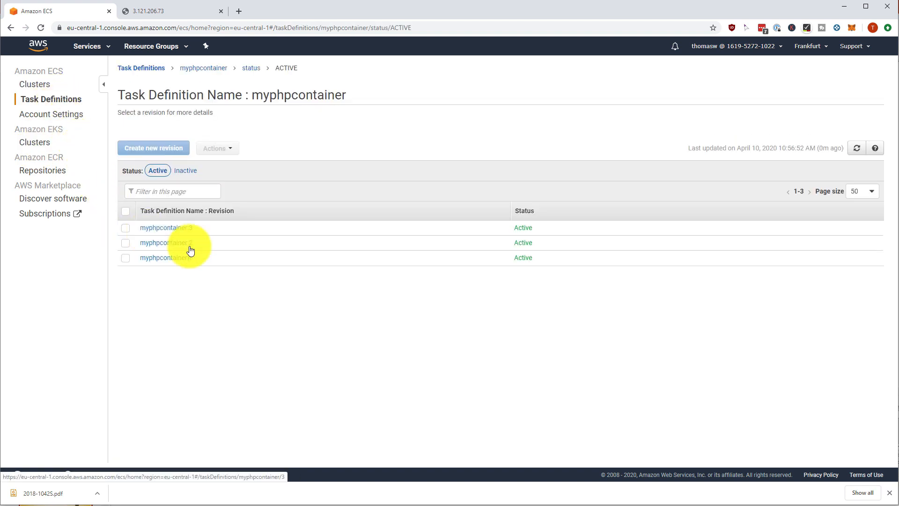
{"action": "left_click", "coordinate": [126, 228]}
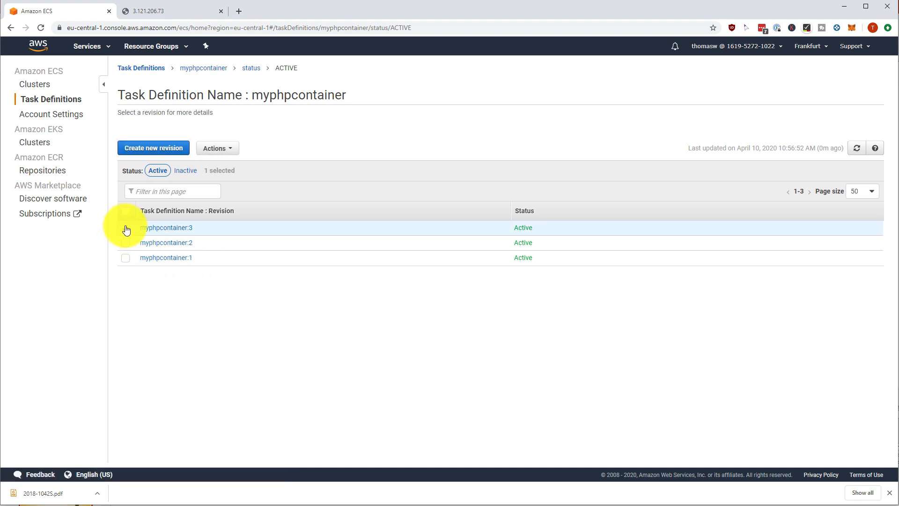
{"action": "left_click", "coordinate": [153, 148]}
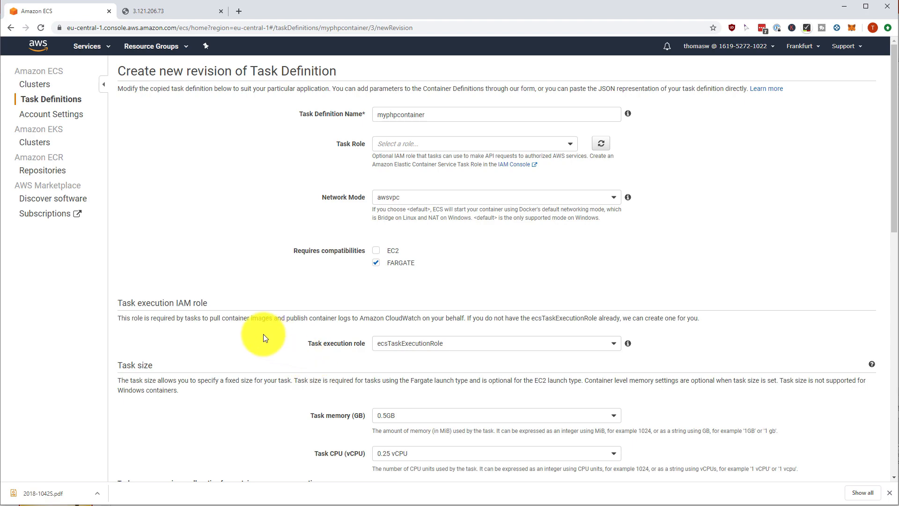
{"action": "scroll", "scroll_direction": "down", "scroll_amount": 3}
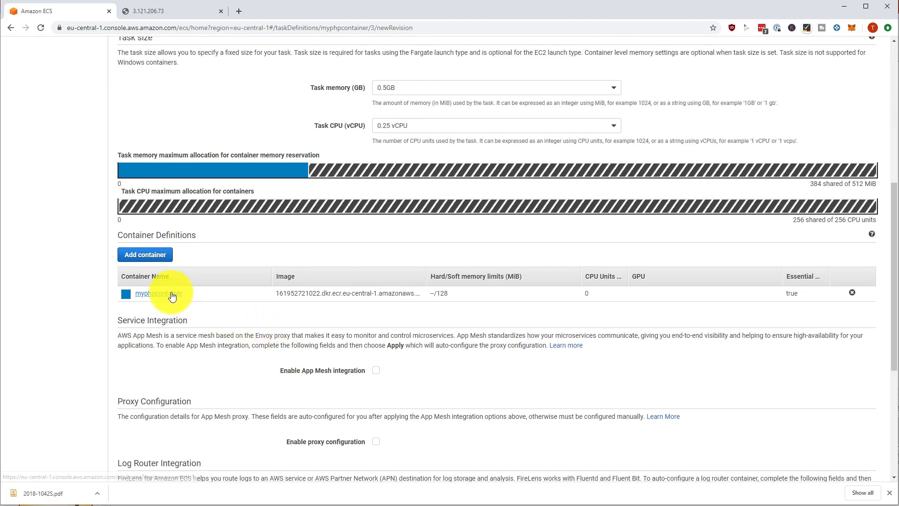
In the myphpcontainer container settings, switch DB_PASSWORD to ValueFrom instead of a plain value.
{"action": "left_click", "coordinate": [158, 293]}
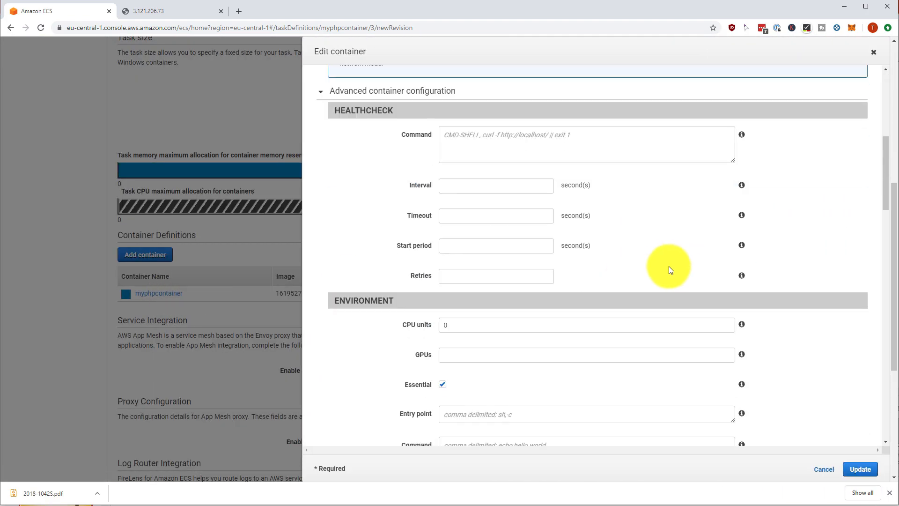
{"action": "scroll", "scroll_direction": "down", "scroll_amount": 3}
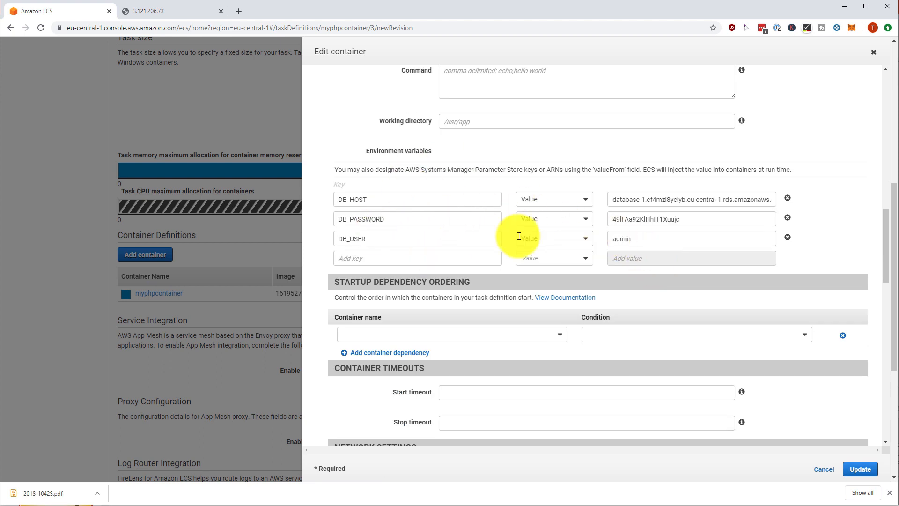
{"action": "mouse_move", "coordinate": [461, 223]}
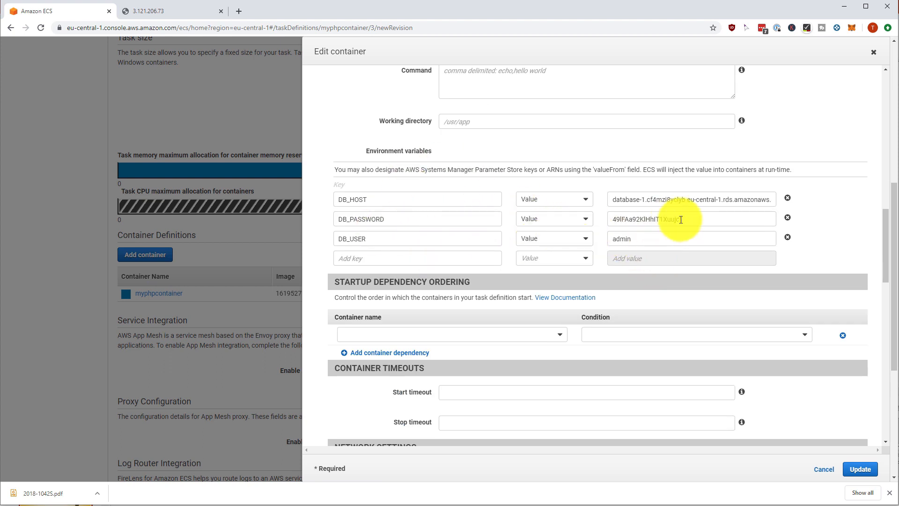
{"action": "left_click", "coordinate": [554, 219]}
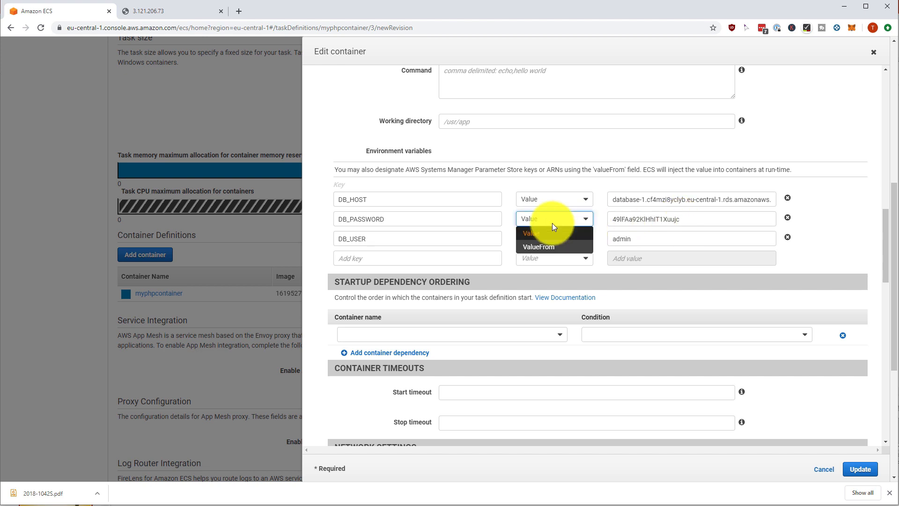
{"action": "left_click", "coordinate": [539, 246]}
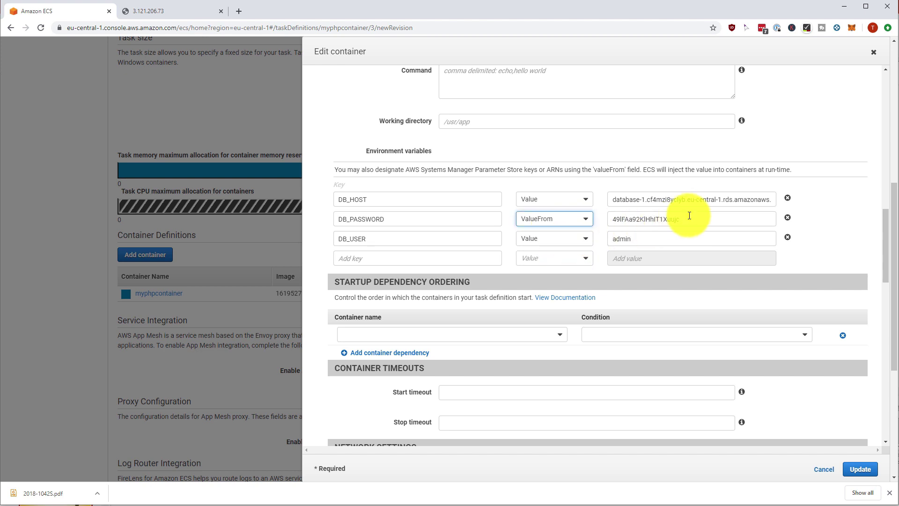
{"action": "left_click", "coordinate": [692, 219]}
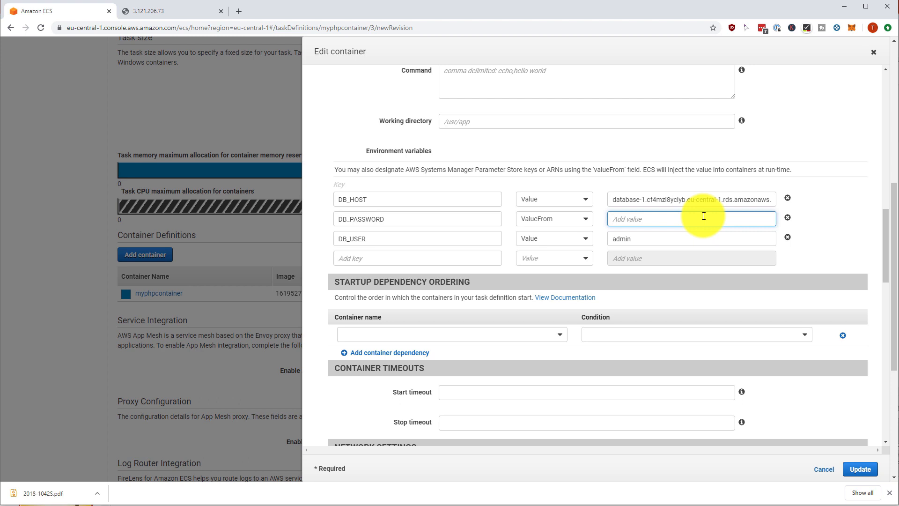
Set DB_PASSWORD to arn:aws:ssm:eu-central-1:…:parameter/dev-db-password and update the container.
{"action": "type", "text": "arn:aws:ssm:"}
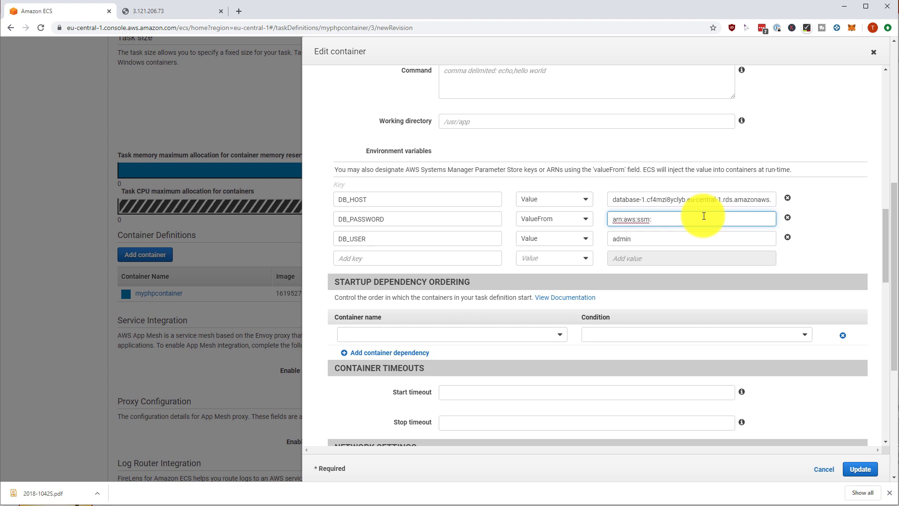
{"action": "type", "text": "eu-central-1:161952721022"}
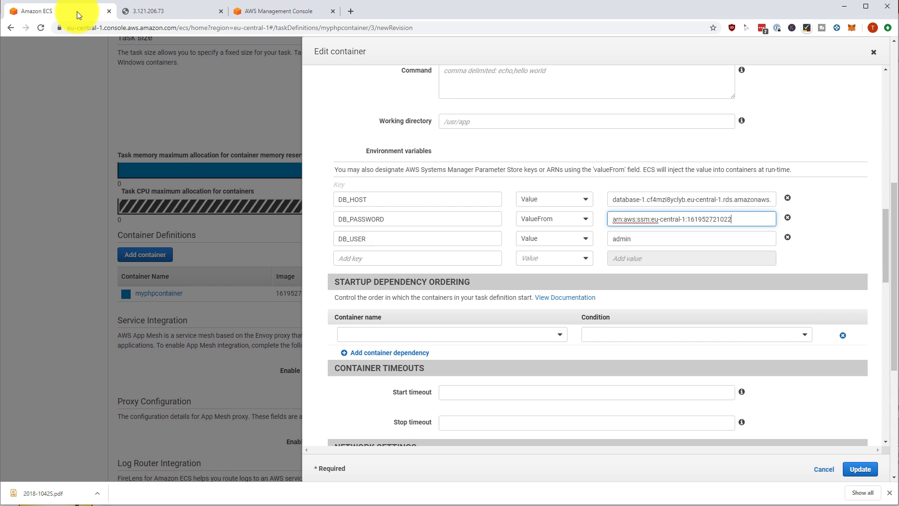
{"action": "type", "text": ":"}
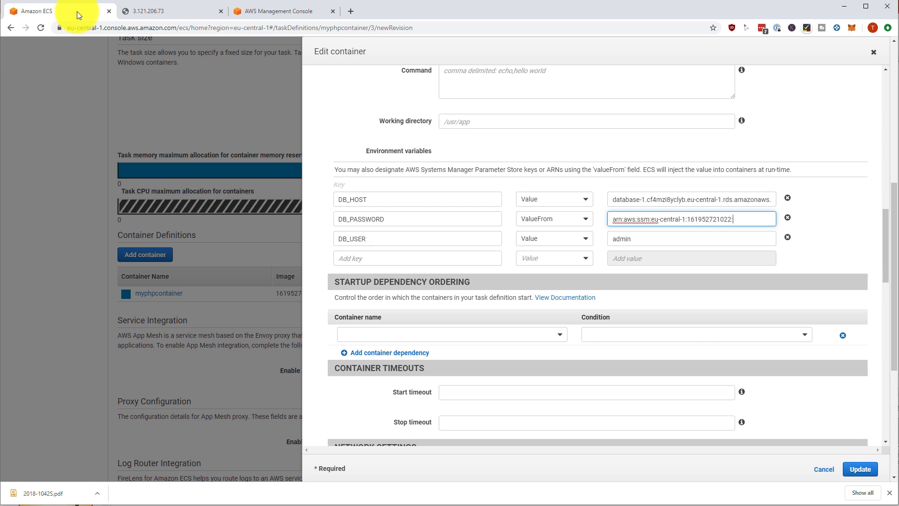
{"action": "type", "text": "parameter/"}
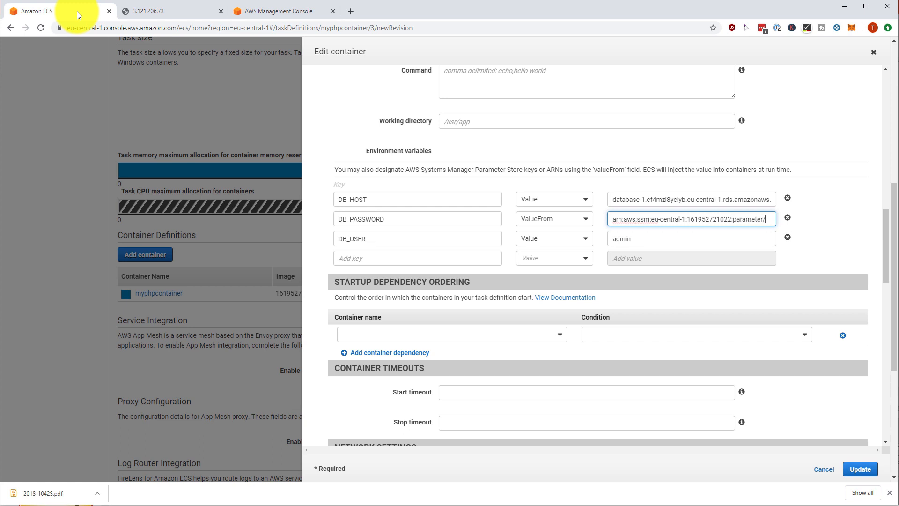
{"action": "type", "text": "dev-"}
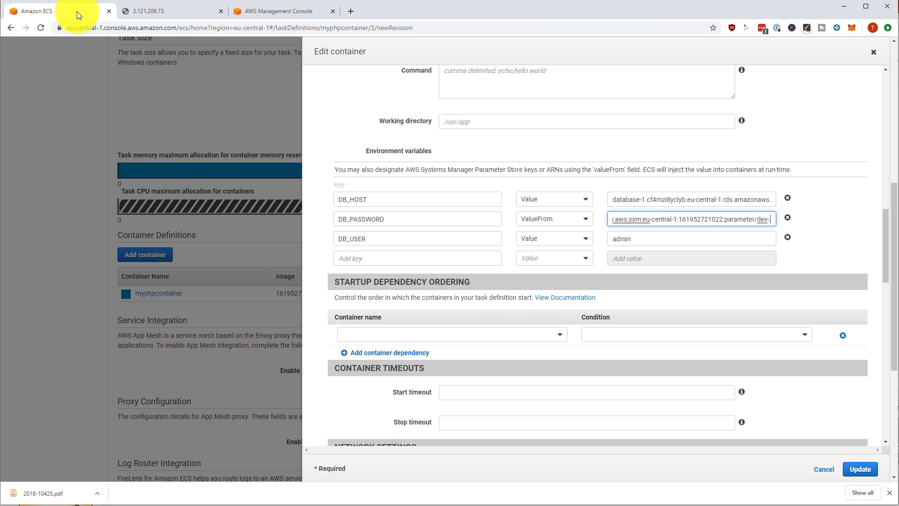
{"action": "type", "text": "dev-db-password"}
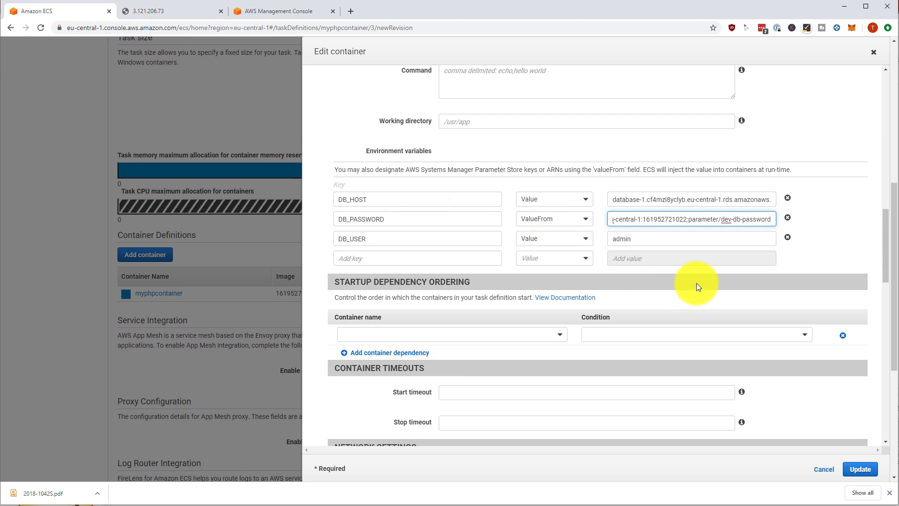
{"action": "left_click", "coordinate": [860, 469]}
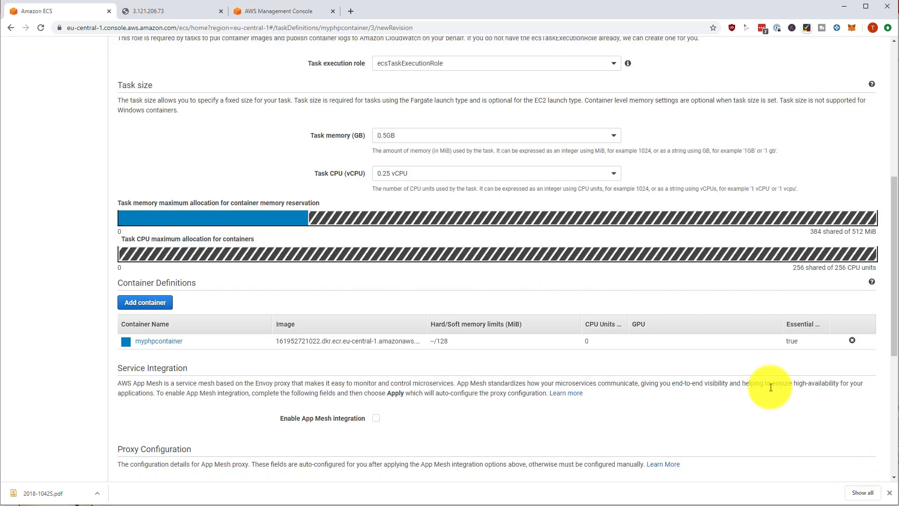
{"action": "scroll", "scroll_direction": "up", "scroll_amount": 3}
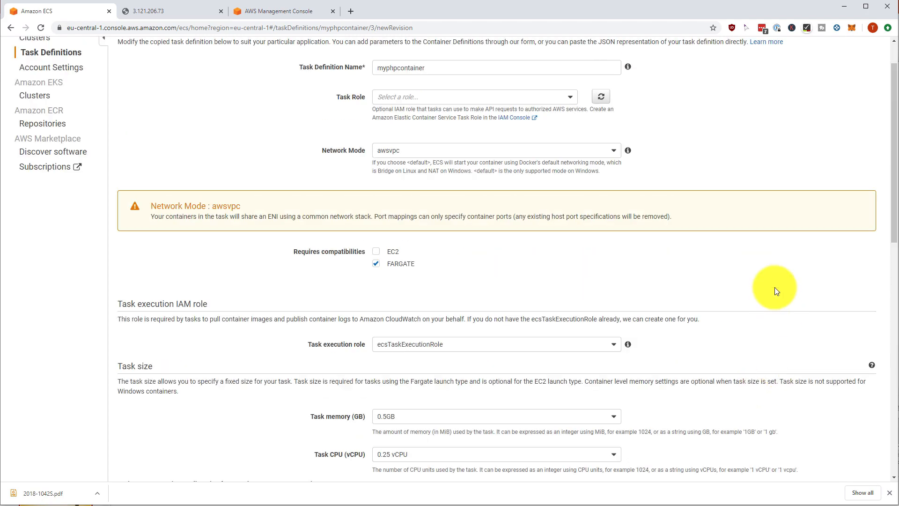
{"action": "mouse_move", "coordinate": [719, 417]}
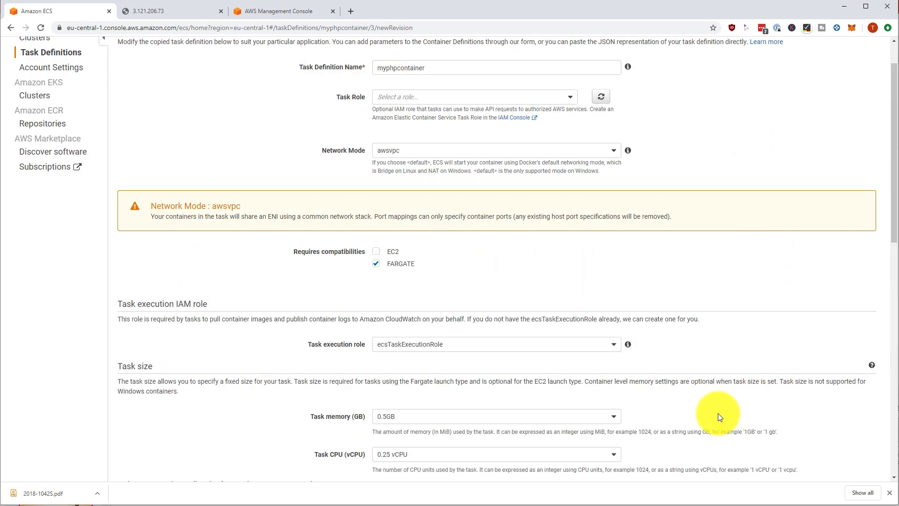
{"action": "scroll", "scroll_direction": "down", "scroll_amount": 3}
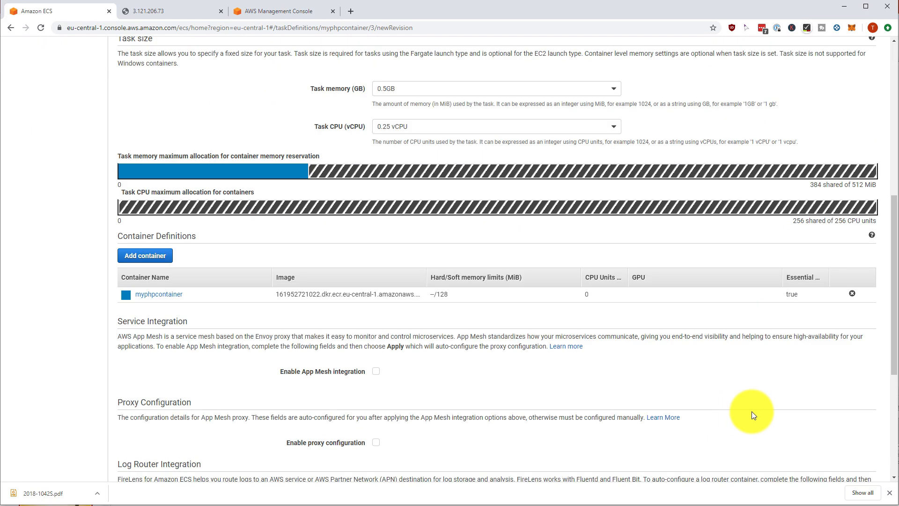
{"action": "scroll", "scroll_direction": "down", "scroll_amount": 3}
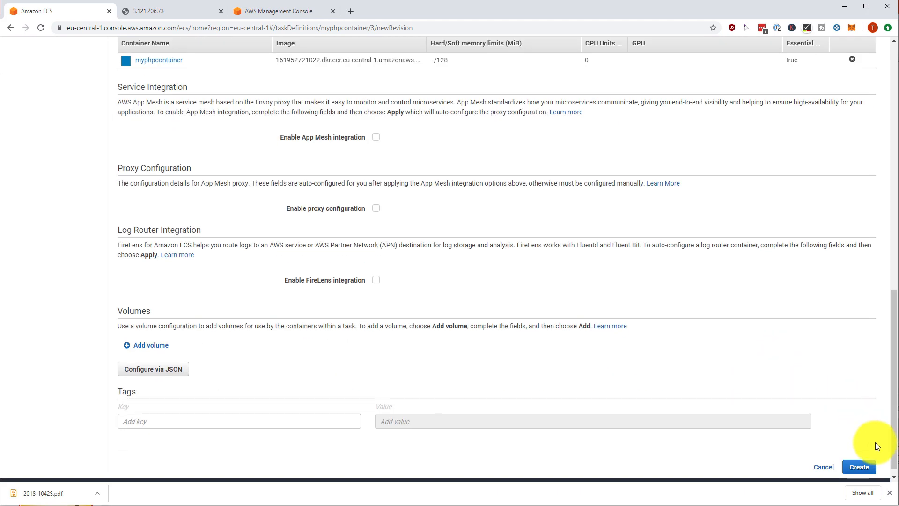
Create the edited task definition as myphpcontainer revision 5.
{"action": "left_click", "coordinate": [845, 469]}
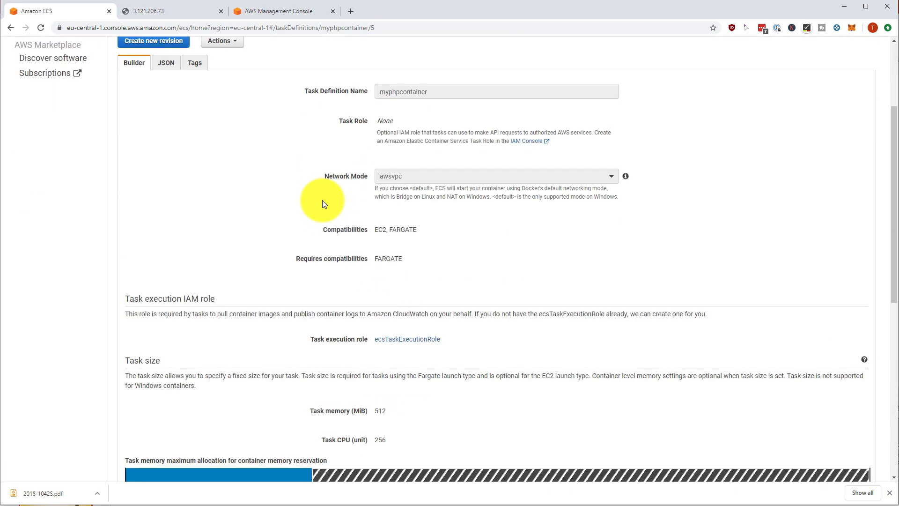
{"action": "mouse_move", "coordinate": [133, 298]}
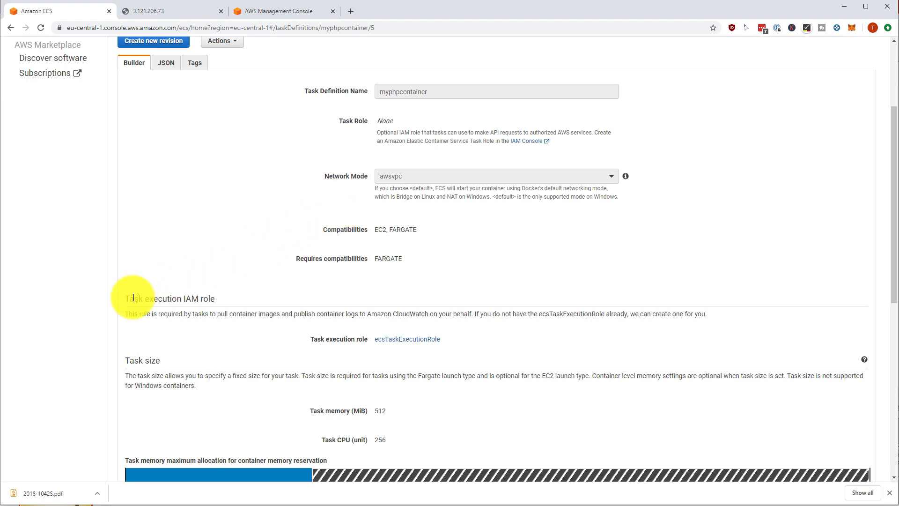
{"action": "mouse_move", "coordinate": [364, 338]}
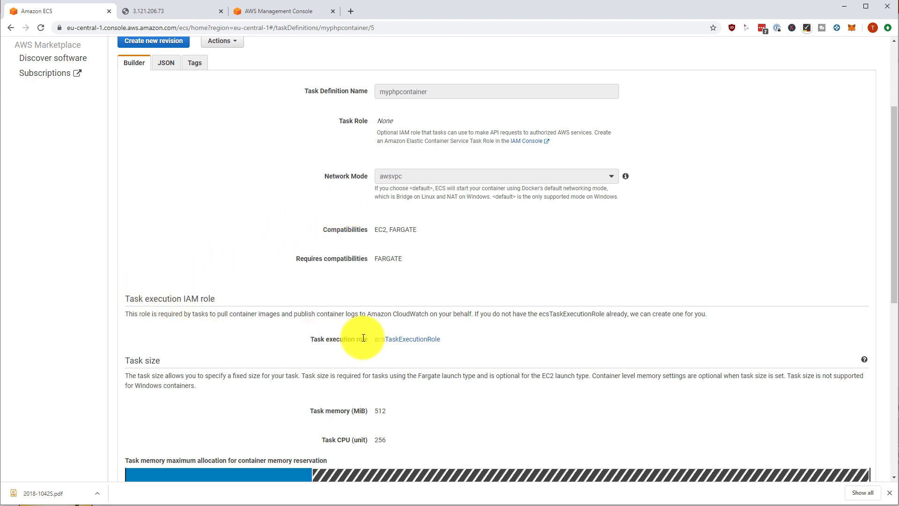
{"action": "mouse_move", "coordinate": [394, 345]}
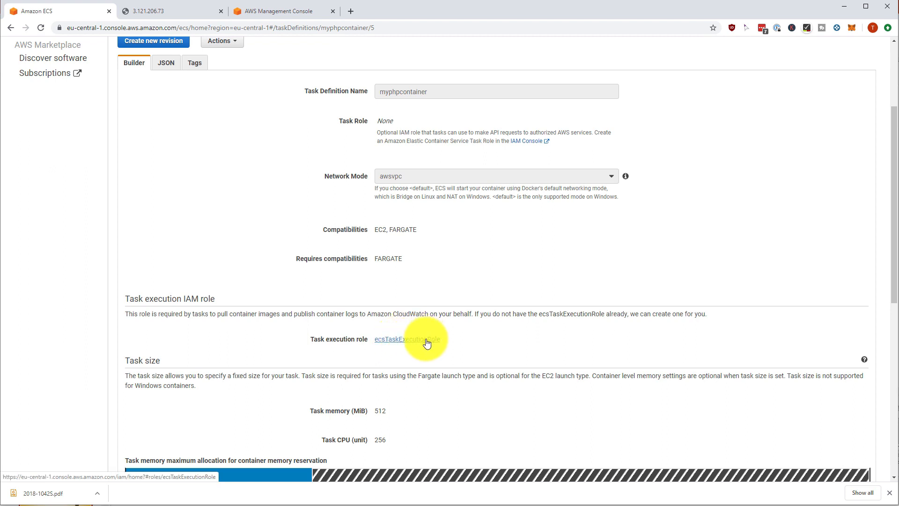
On ecsTaskExecutionRole, start an inline policy allowing Systems Manager GetParameters.
{"action": "left_click", "coordinate": [407, 339]}
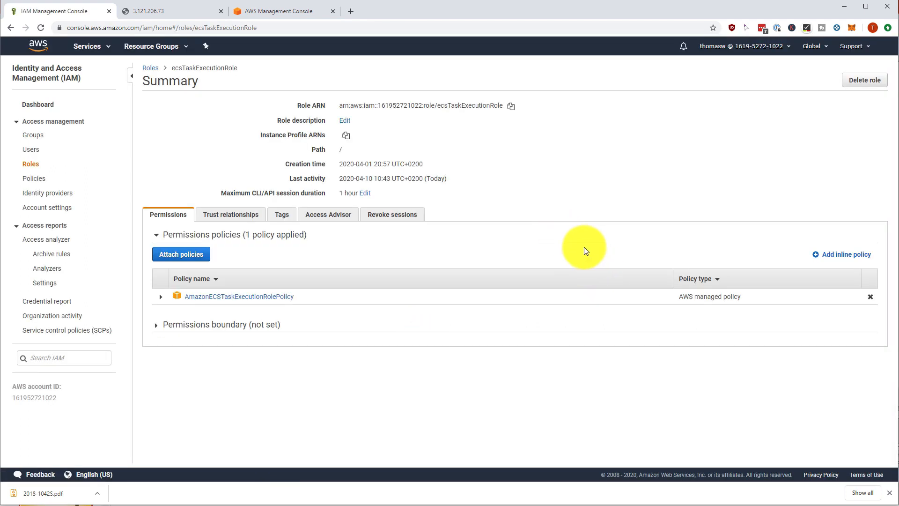
{"action": "mouse_move", "coordinate": [824, 260]}
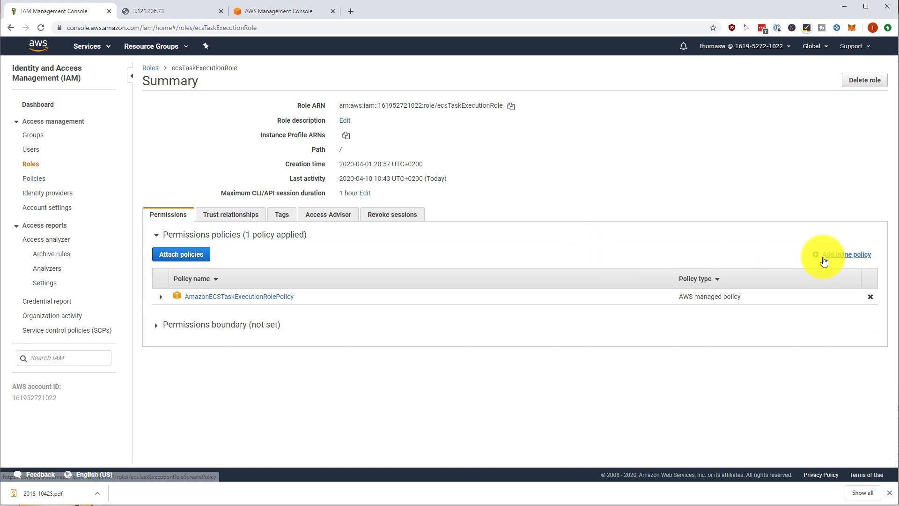
{"action": "left_click", "coordinate": [847, 255]}
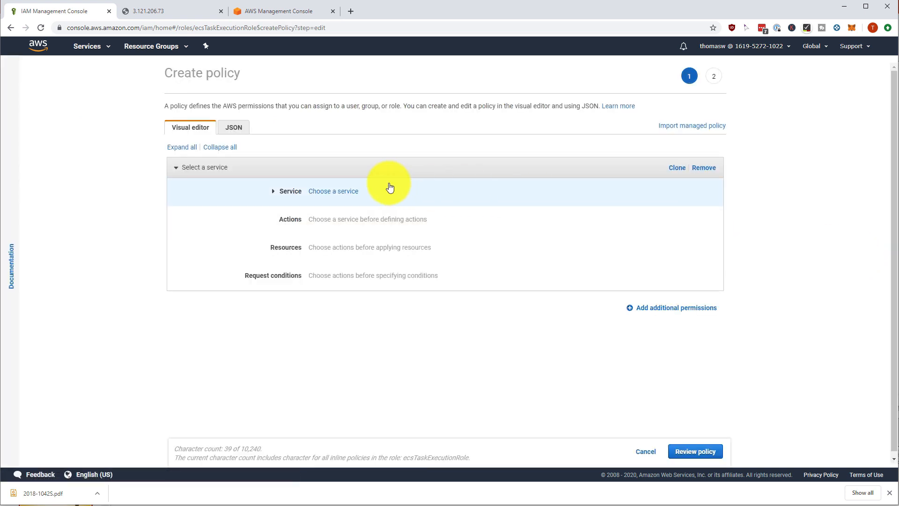
{"action": "left_click", "coordinate": [333, 191]}
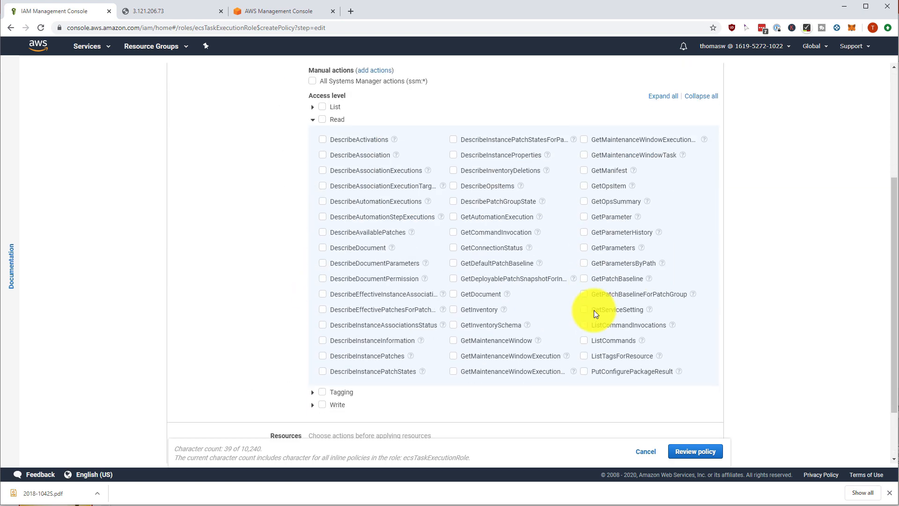
{"action": "left_click", "coordinate": [583, 242]}
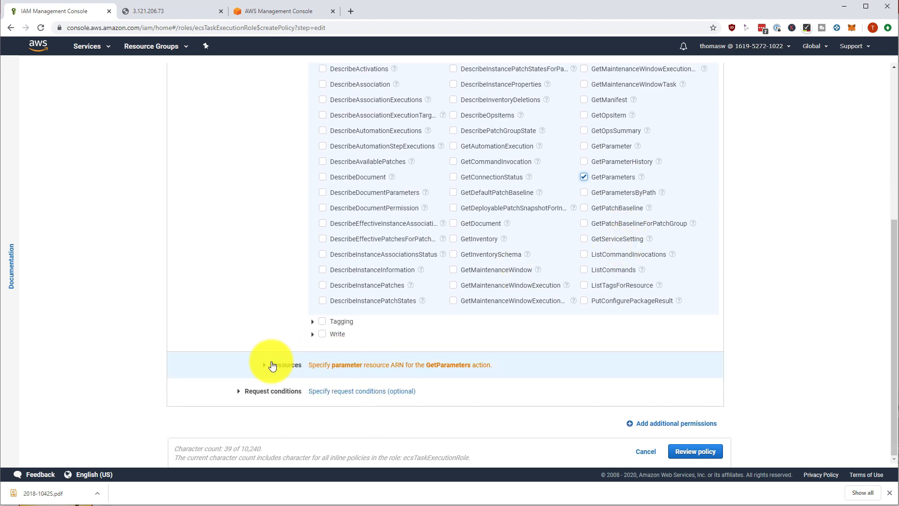
Restrict it to specific parameter ARNs named dev-* in any region.
{"action": "left_click", "coordinate": [268, 365]}
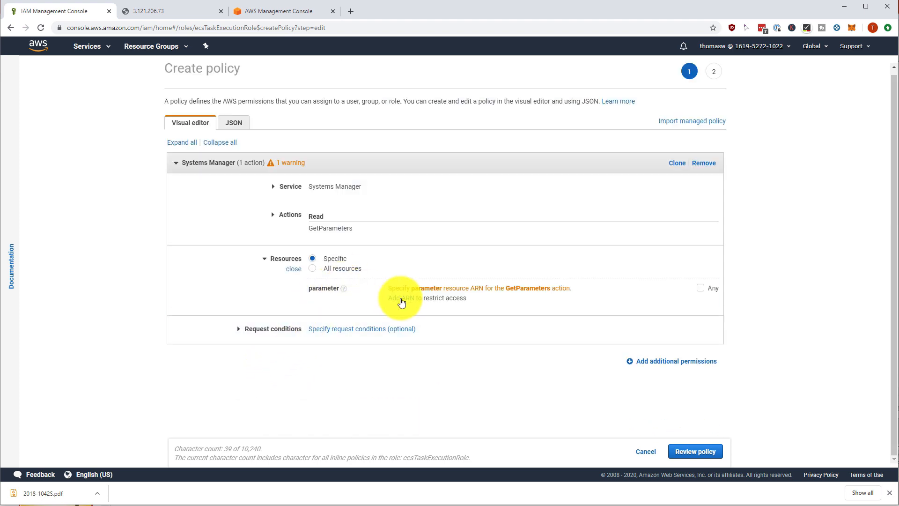
{"action": "left_click", "coordinate": [400, 298]}
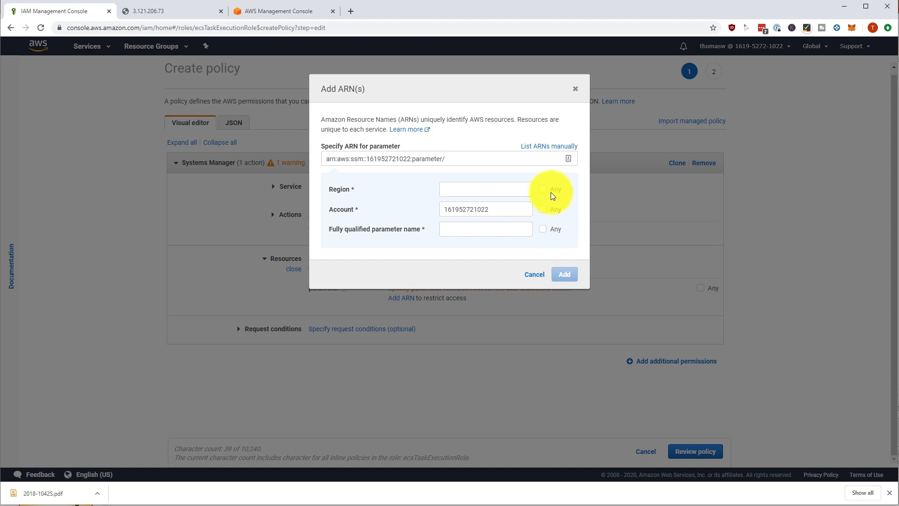
{"action": "left_click", "coordinate": [542, 189]}
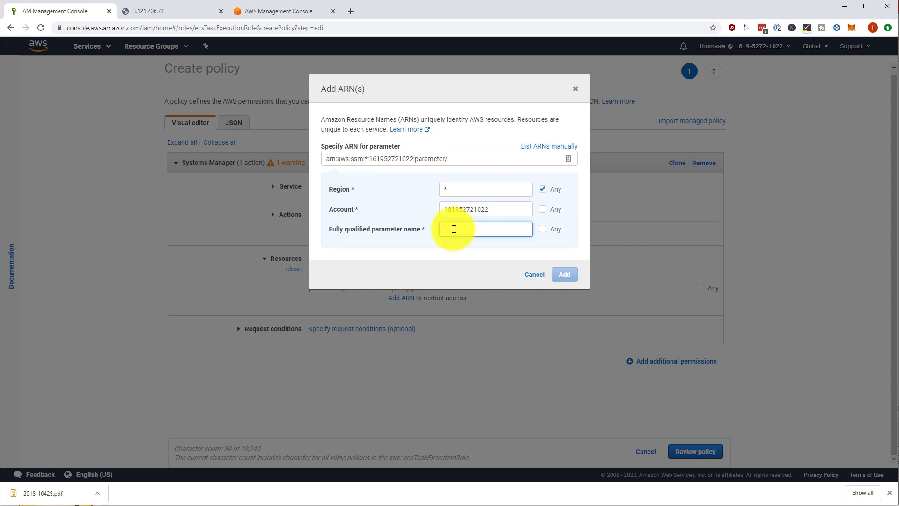
{"action": "type", "text": "dev-"}
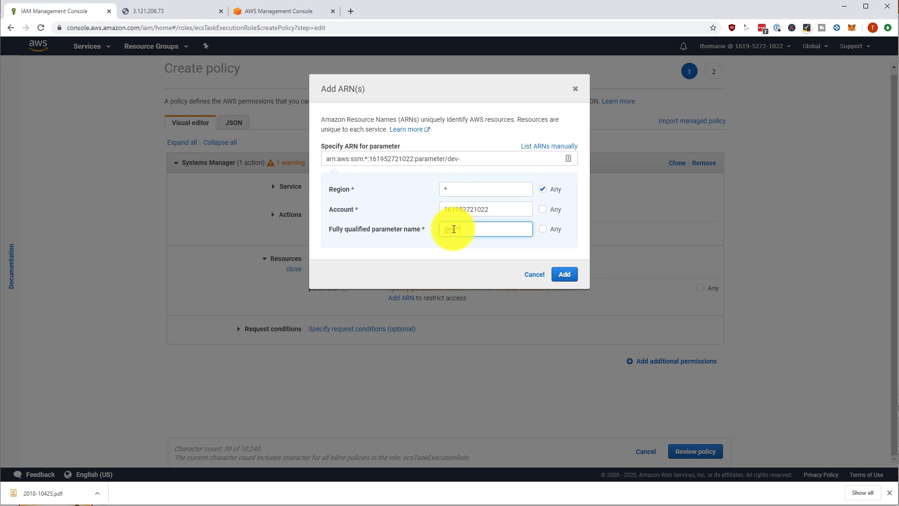
{"action": "type", "text": "dev-*"}
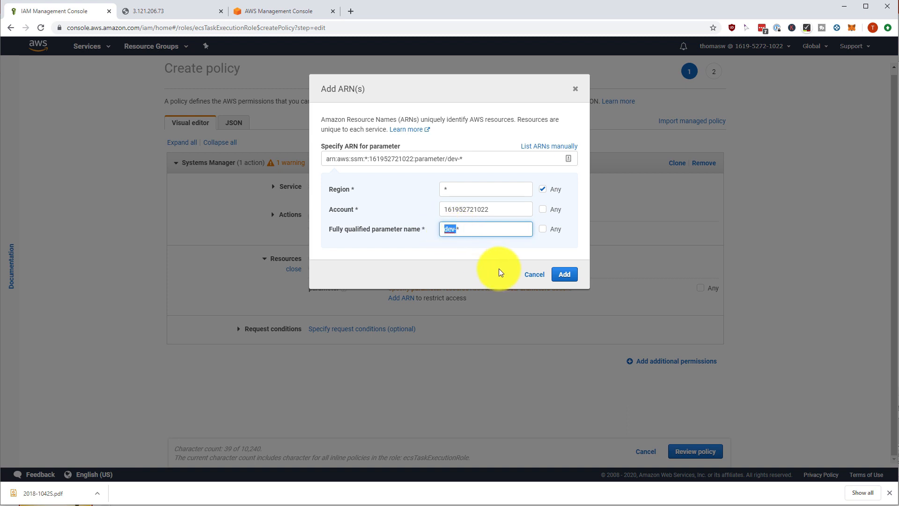
Add the dev-* ARN and create the inline policy as access-to-dev-credentials.
{"action": "left_click", "coordinate": [564, 273]}
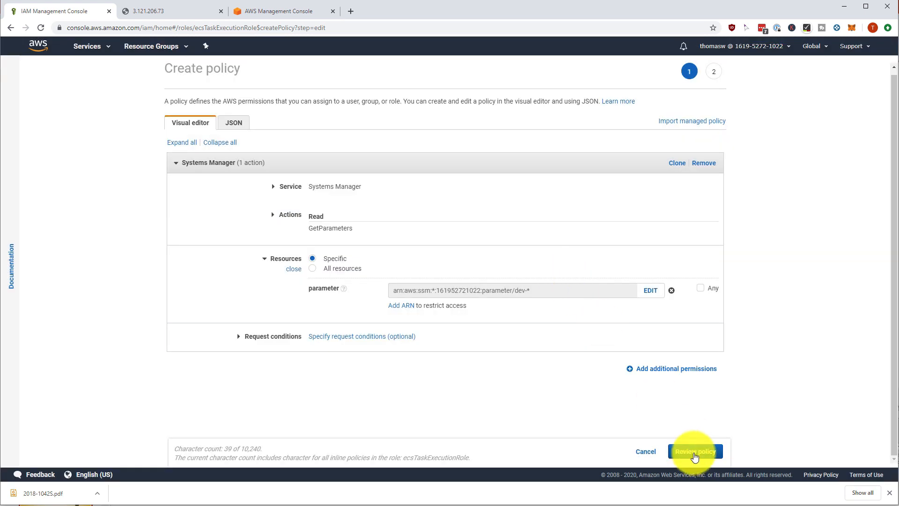
{"action": "left_click", "coordinate": [695, 451]}
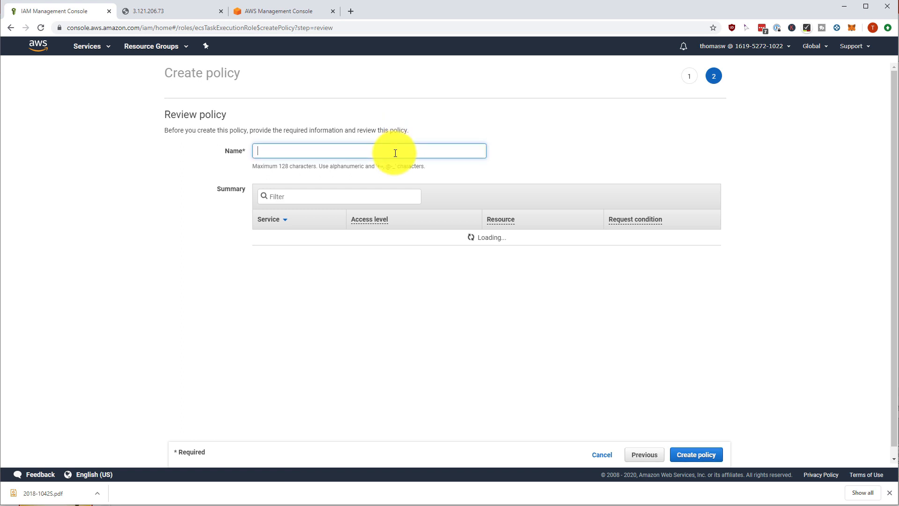
{"action": "type", "text": "access-to-d"}
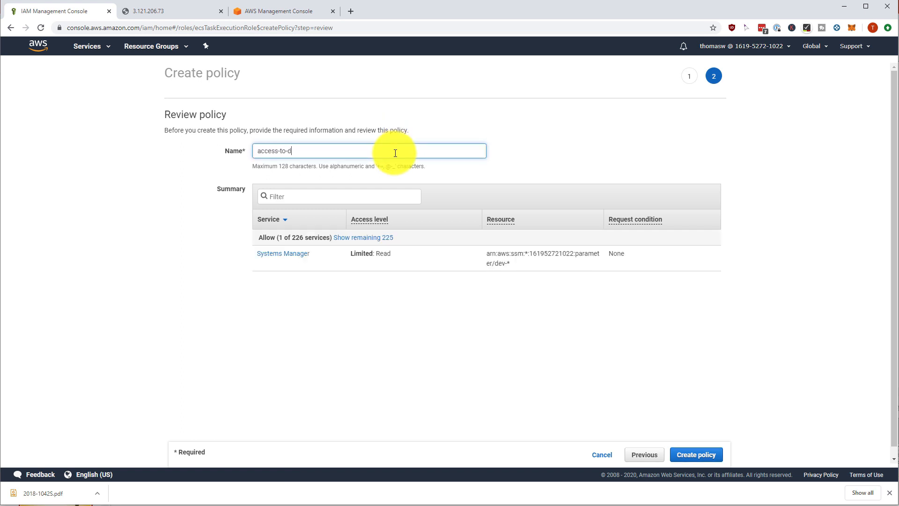
{"action": "type", "text": "ev-credentials"}
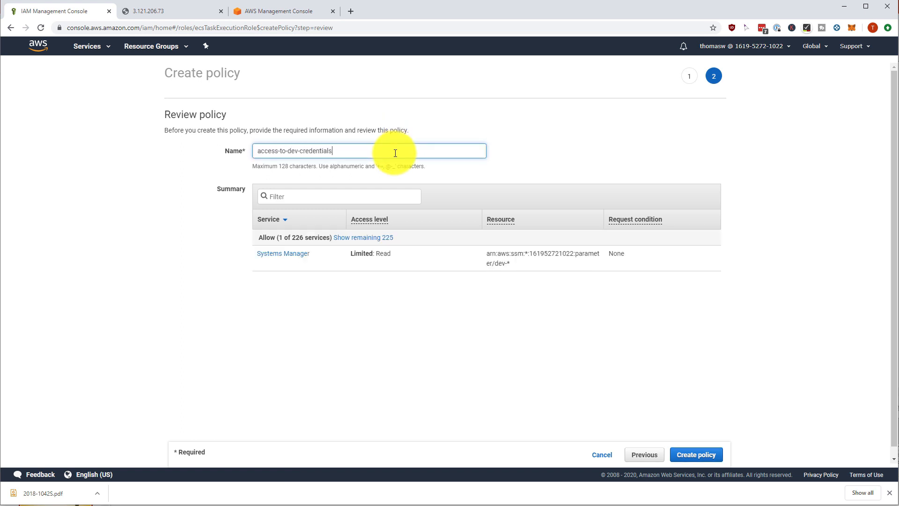
{"action": "left_click", "coordinate": [697, 454]}
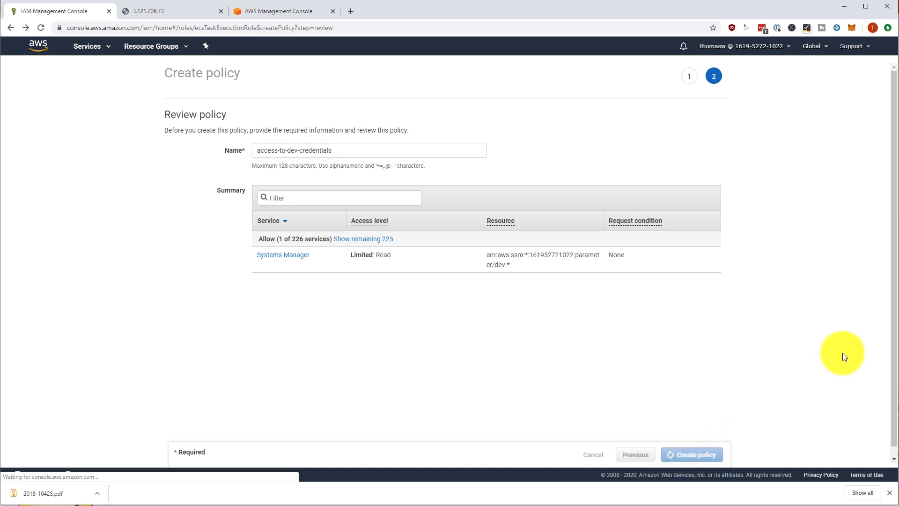
{"action": "left_click", "coordinate": [692, 454]}
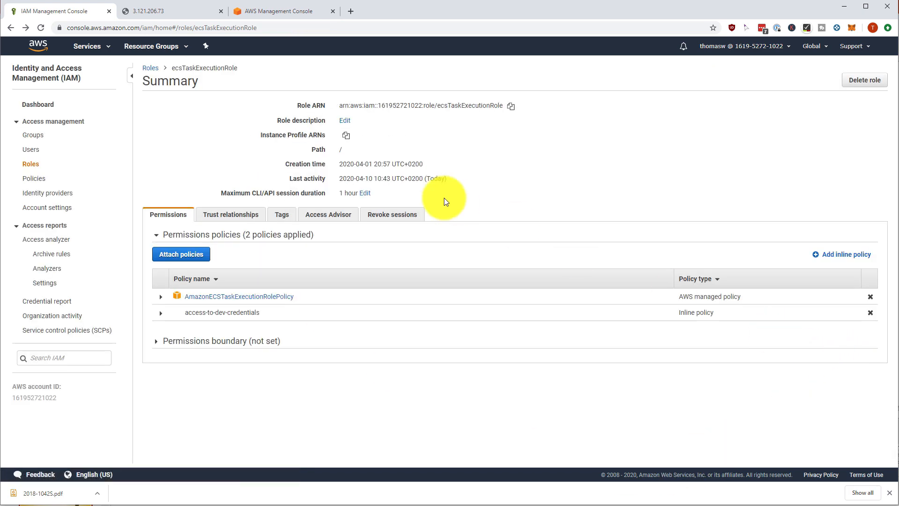
In ECS, open fargatecluster and start updating the phpservice service.
{"action": "left_click", "coordinate": [87, 47]}
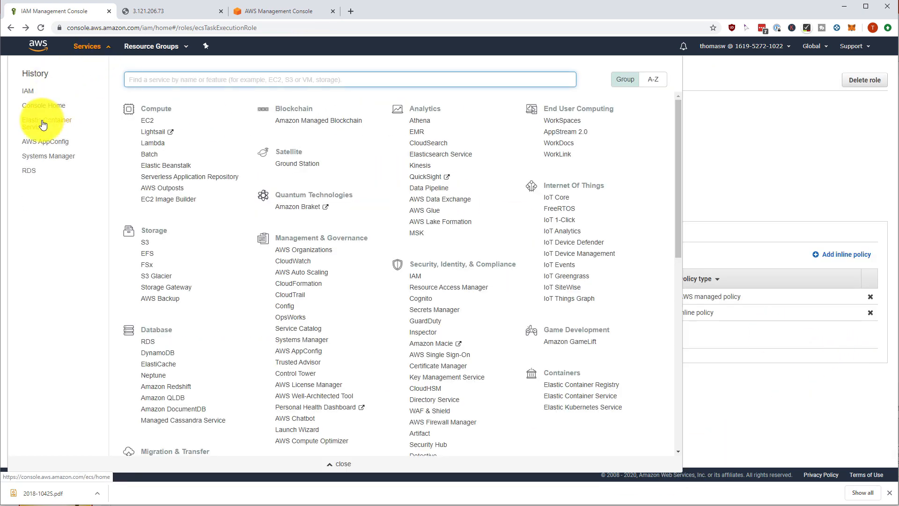
{"action": "left_click", "coordinate": [45, 122]}
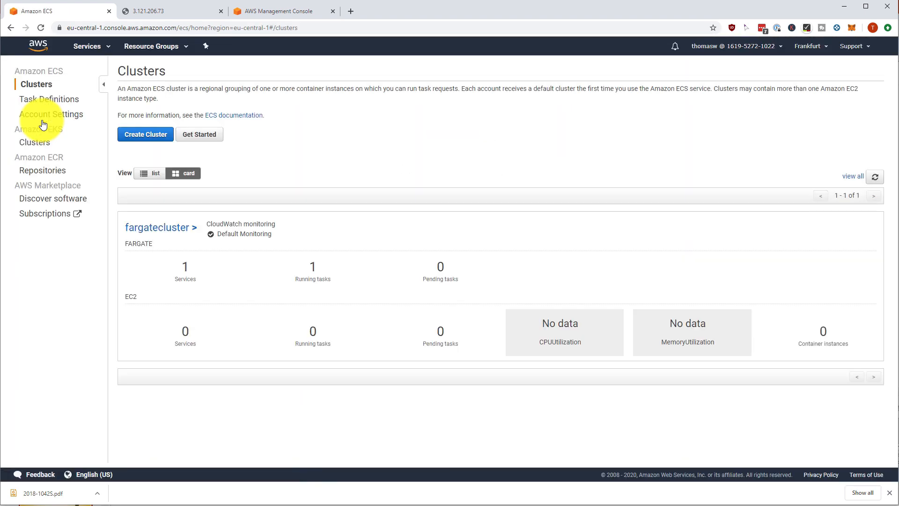
{"action": "mouse_move", "coordinate": [49, 99]}
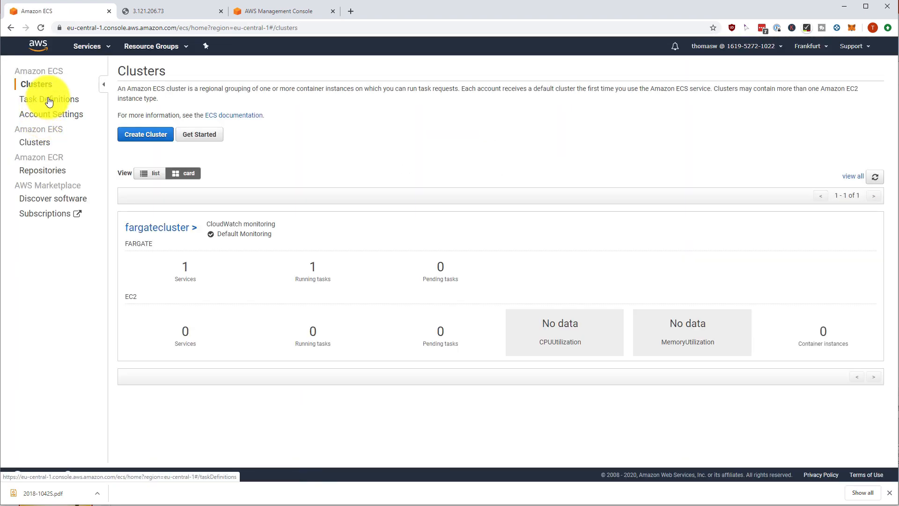
{"action": "left_click", "coordinate": [156, 226]}
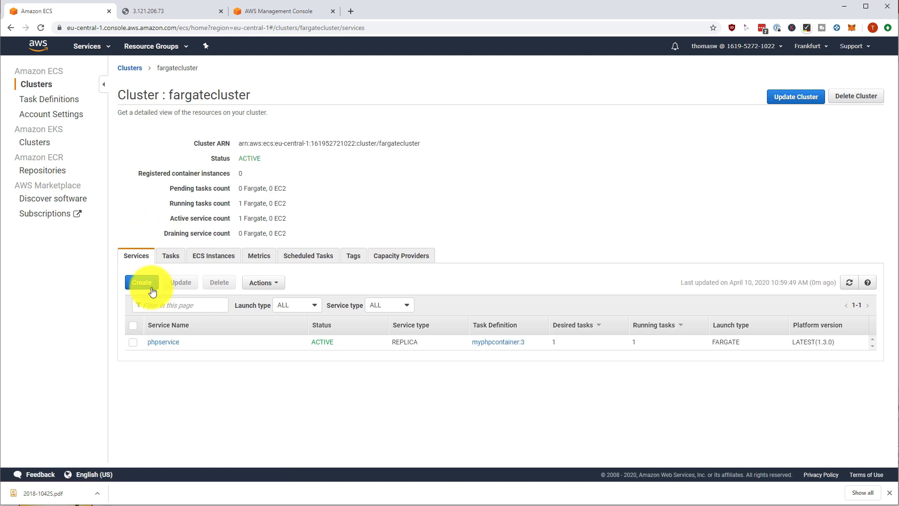
{"action": "left_click", "coordinate": [133, 342]}
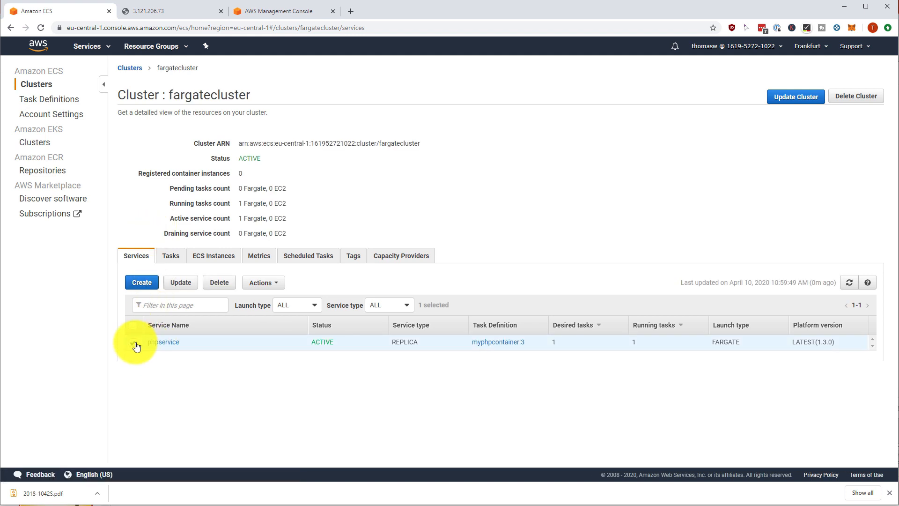
{"action": "left_click", "coordinate": [180, 283]}
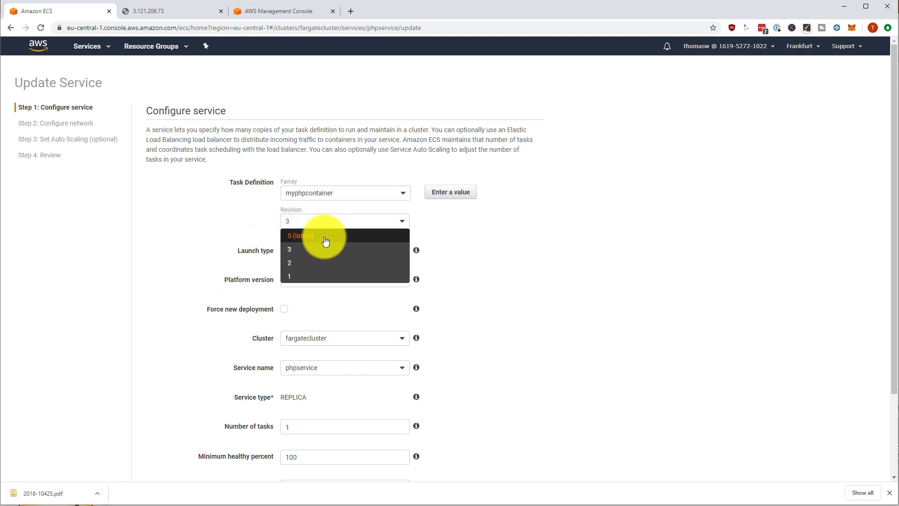
Select myphpcontainer revision 5 (latest) with Force new deployment and apply the service update.
{"action": "left_click", "coordinate": [299, 236]}
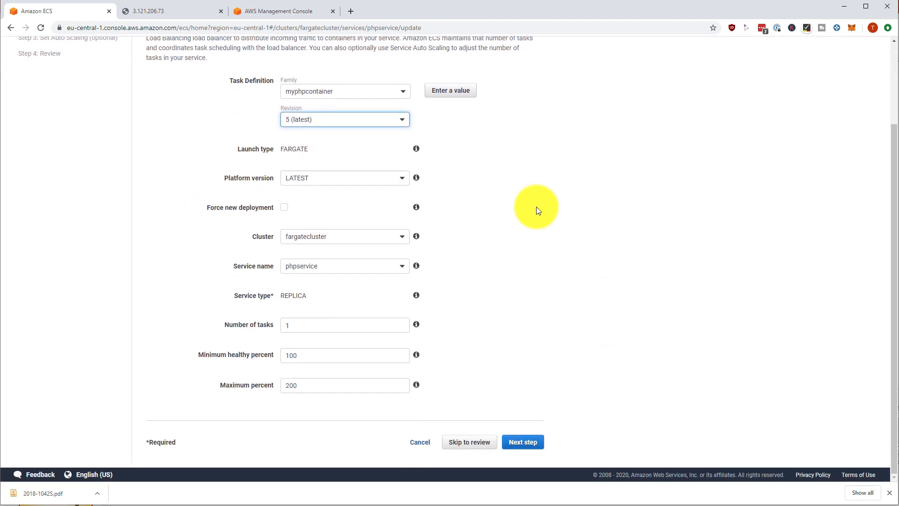
{"action": "left_click", "coordinate": [284, 207]}
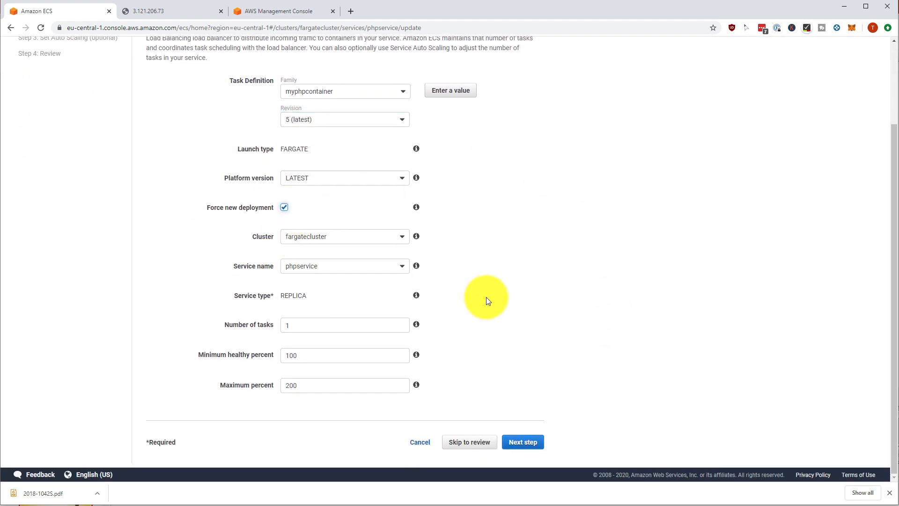
{"action": "left_click", "coordinate": [522, 442]}
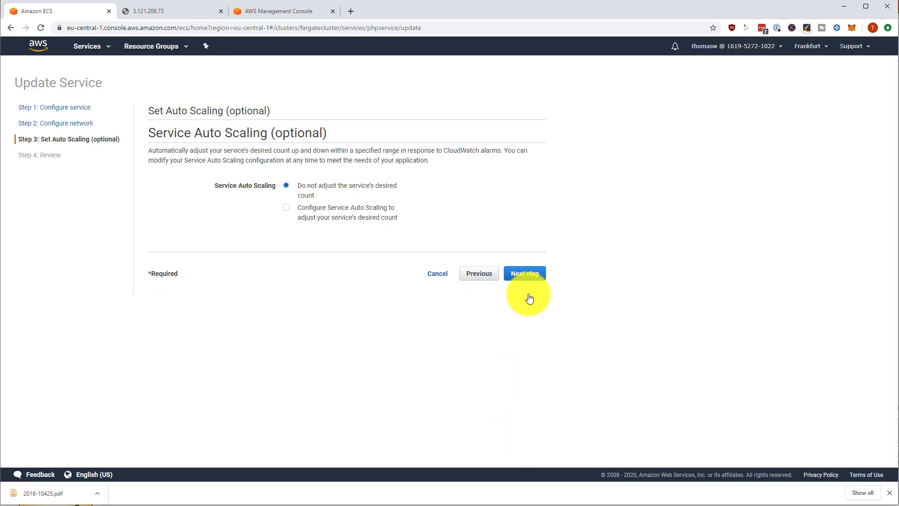
{"action": "left_click", "coordinate": [525, 274]}
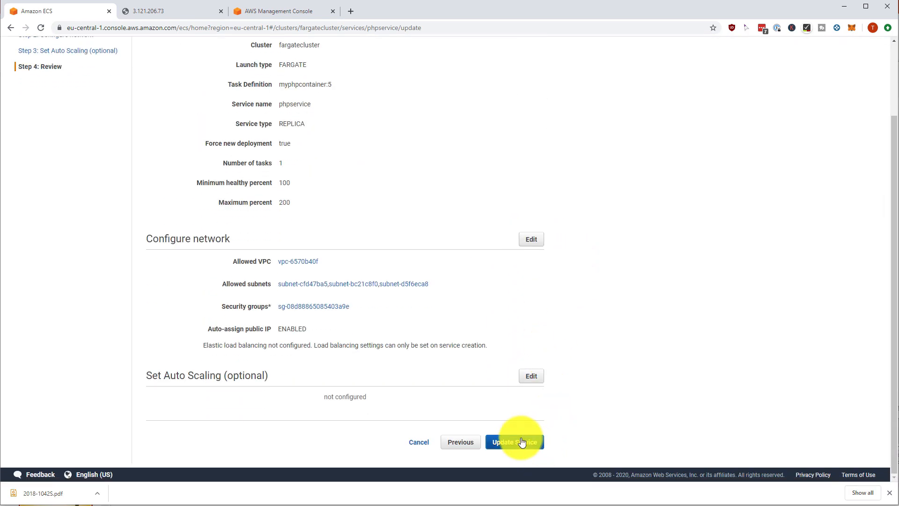
{"action": "left_click", "coordinate": [516, 442]}
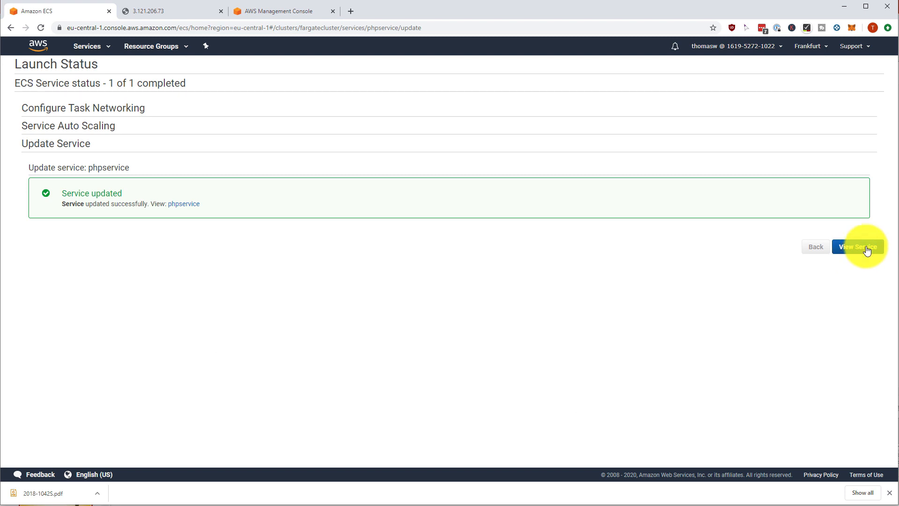
View phpservice tasks, refresh until the myphpcontainer:5 task is RUNNING, and open it.
{"action": "left_click", "coordinate": [858, 248]}
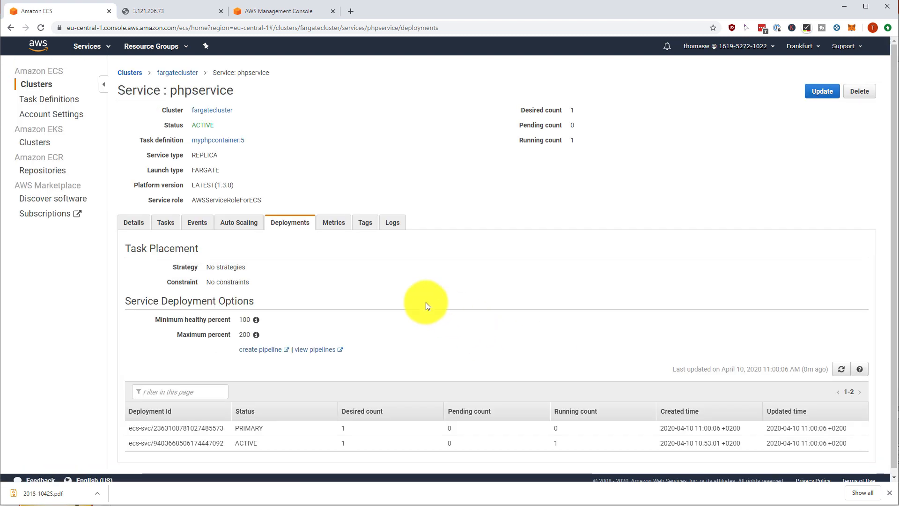
{"action": "left_click", "coordinate": [165, 222]}
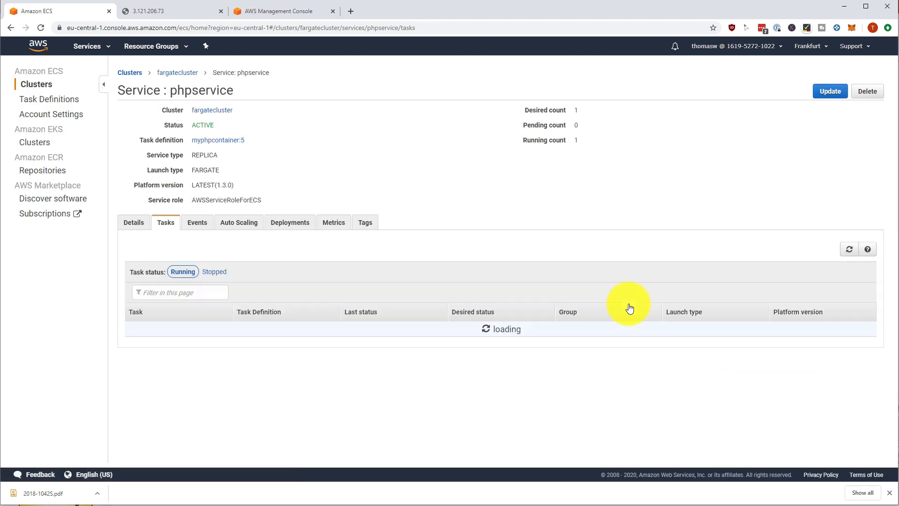
{"action": "left_click", "coordinate": [851, 250]}
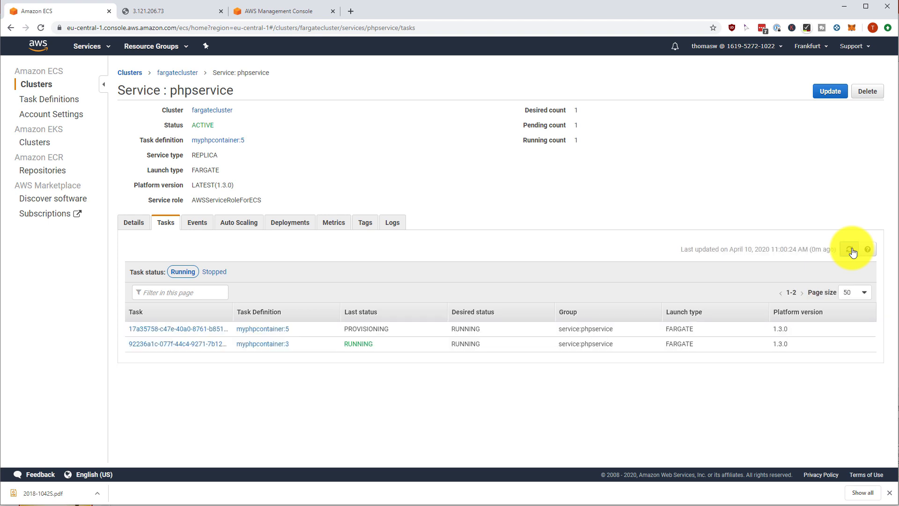
{"action": "left_click", "coordinate": [848, 249]}
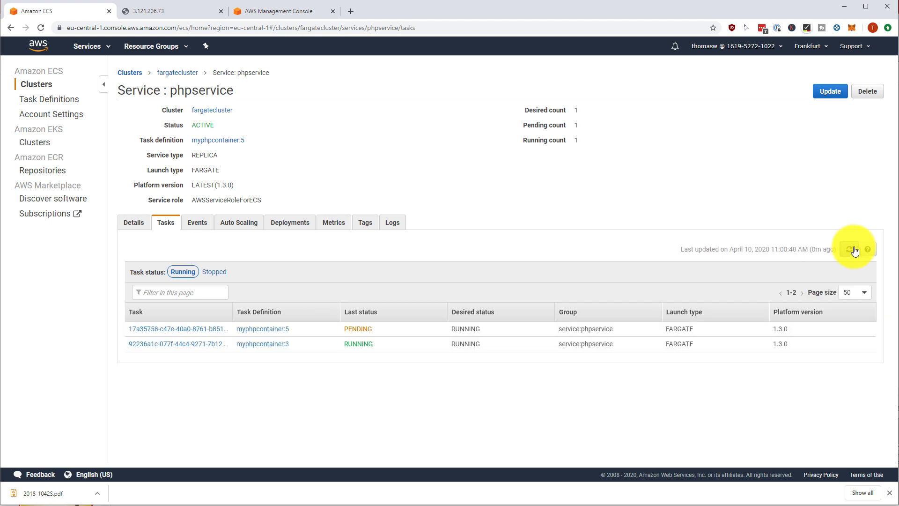
{"action": "left_click", "coordinate": [851, 250]}
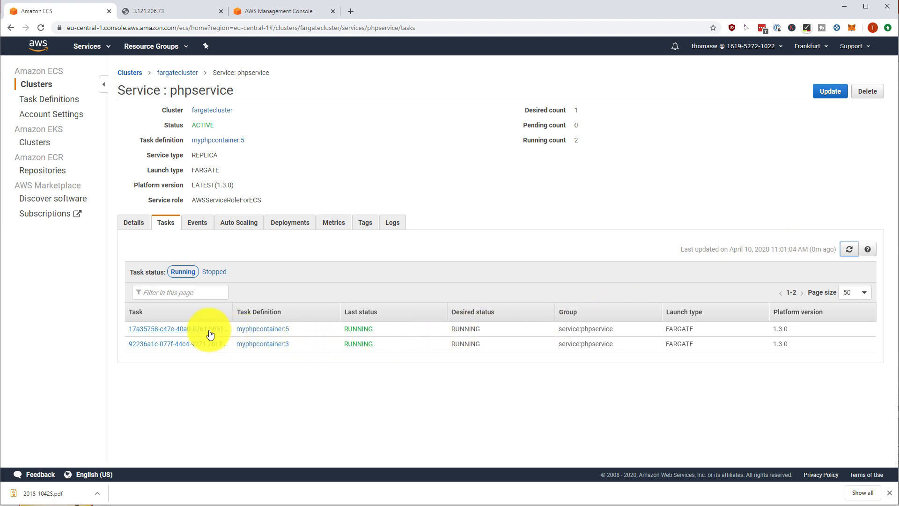
{"action": "left_click", "coordinate": [159, 329]}
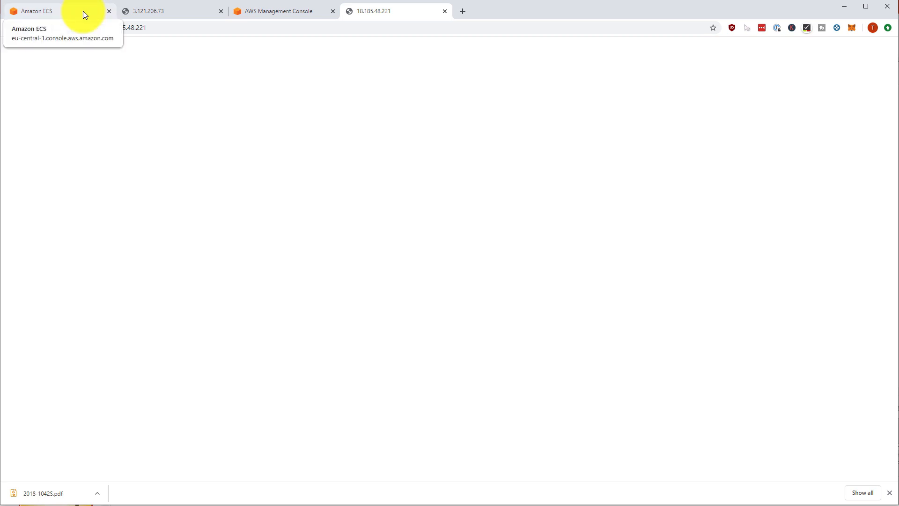
Return to the revision 5 task details showing public IP 18.185.48.221 and a running container.
{"action": "left_click", "coordinate": [38, 9]}
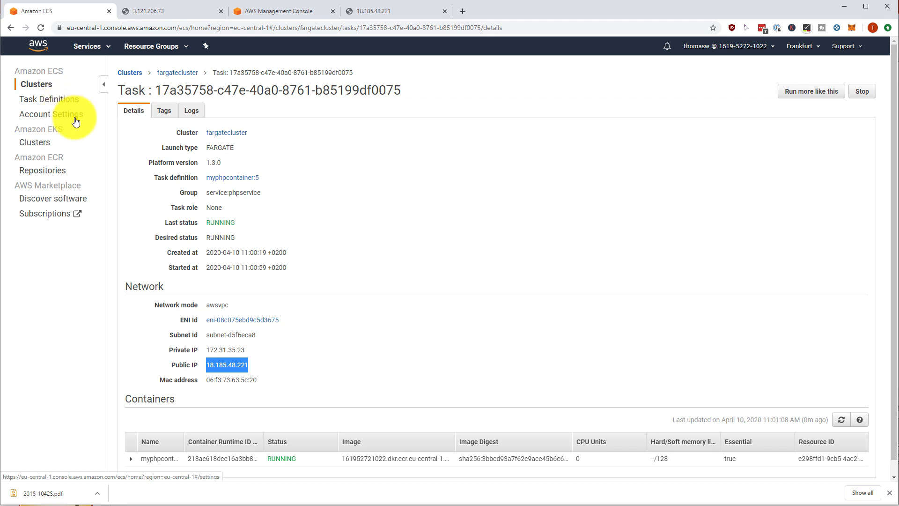
{"action": "mouse_move", "coordinate": [498, 280]}
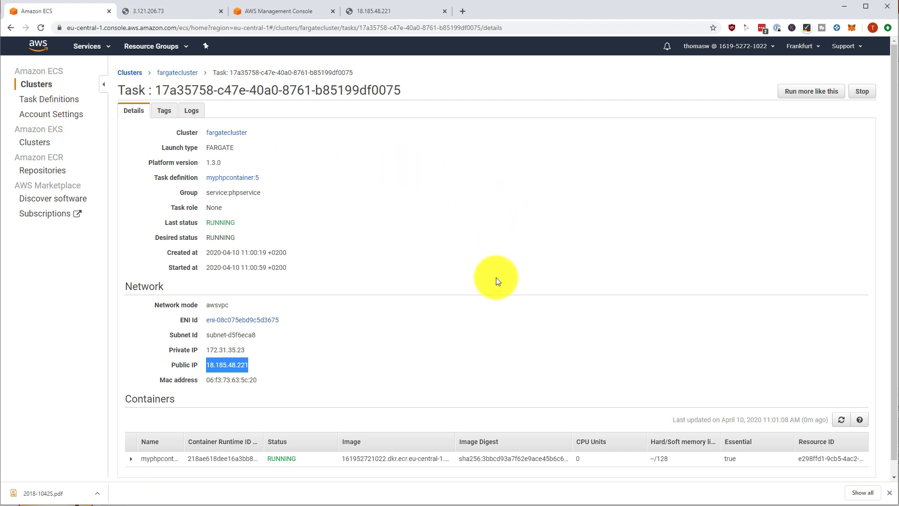